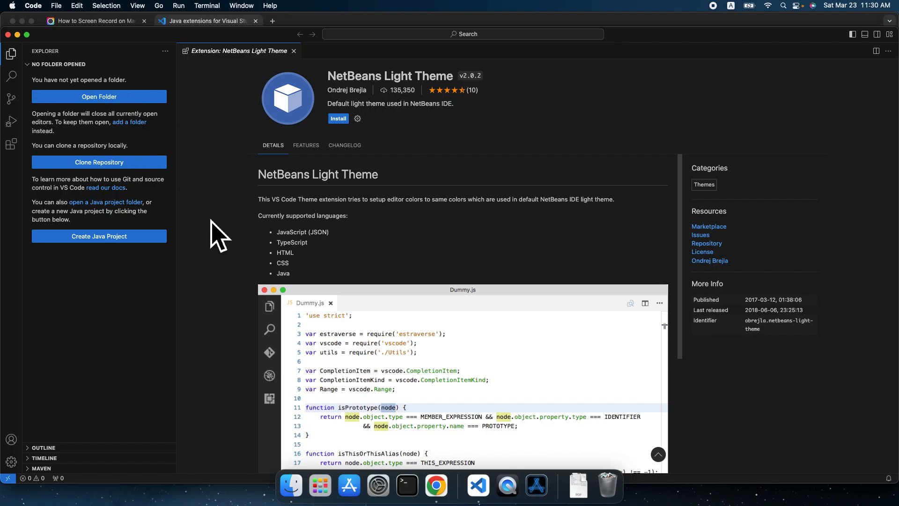
mouse_move(80, 262)
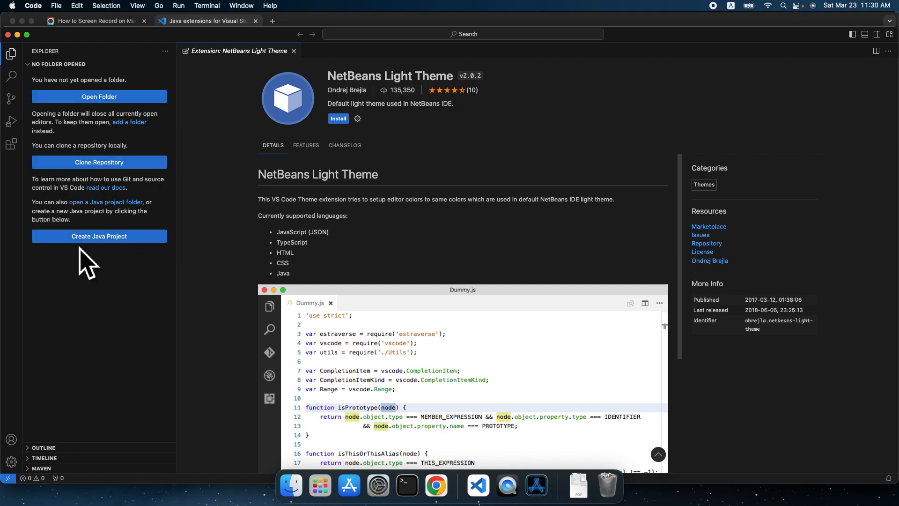
mouse_move(118, 264)
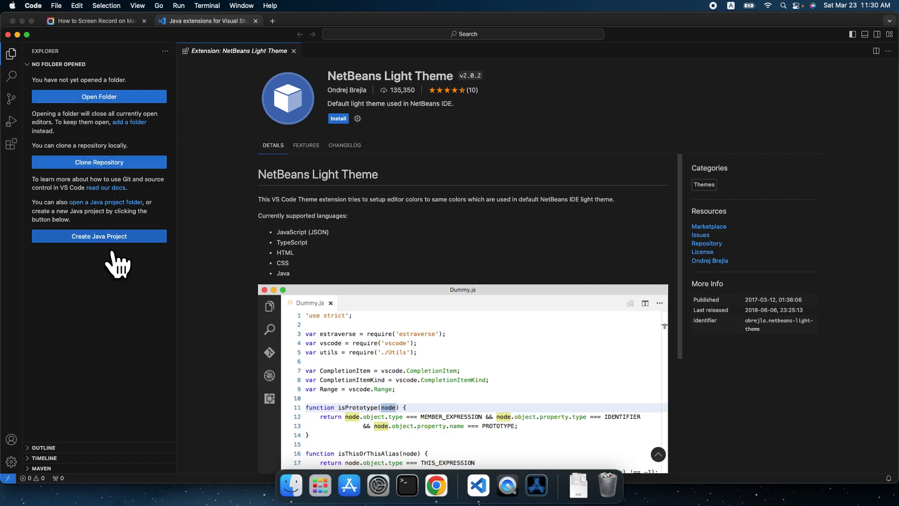
- Begin creating a new Java project from the Explorer's Create Java Project button
click(99, 236)
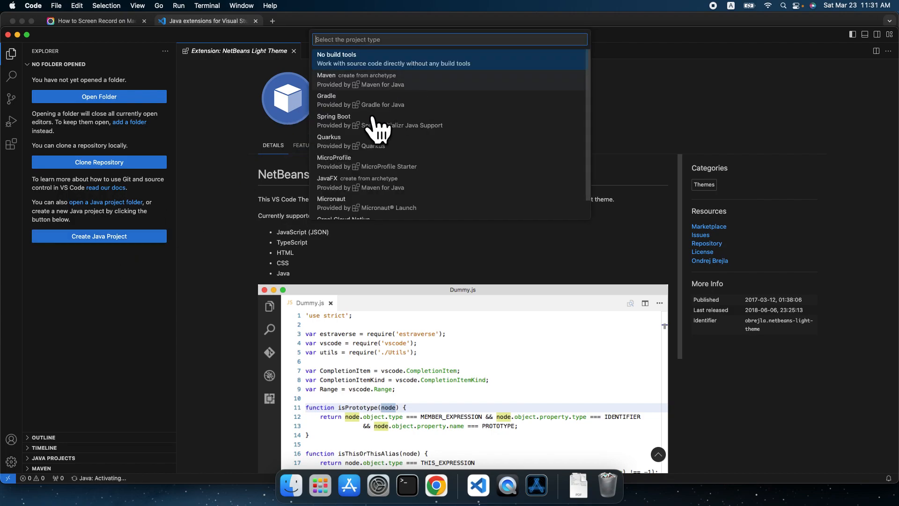
mouse_move(427, 189)
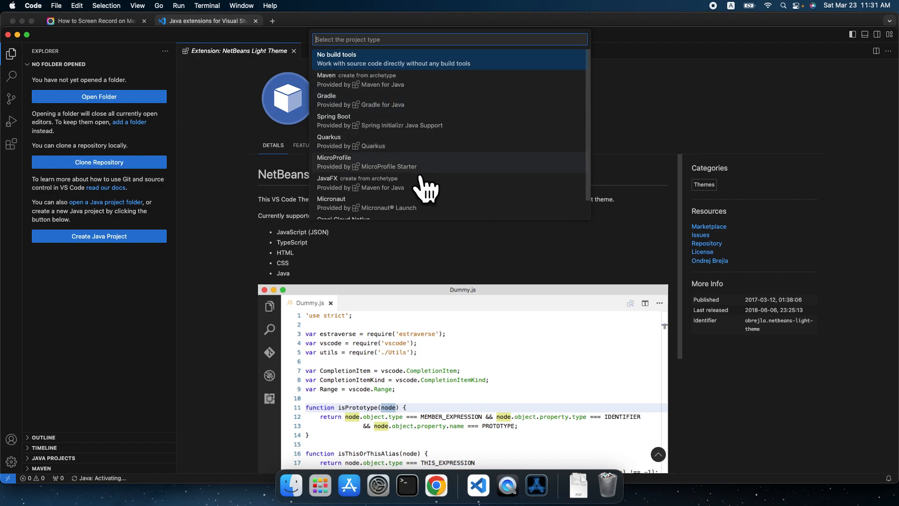
mouse_move(459, 199)
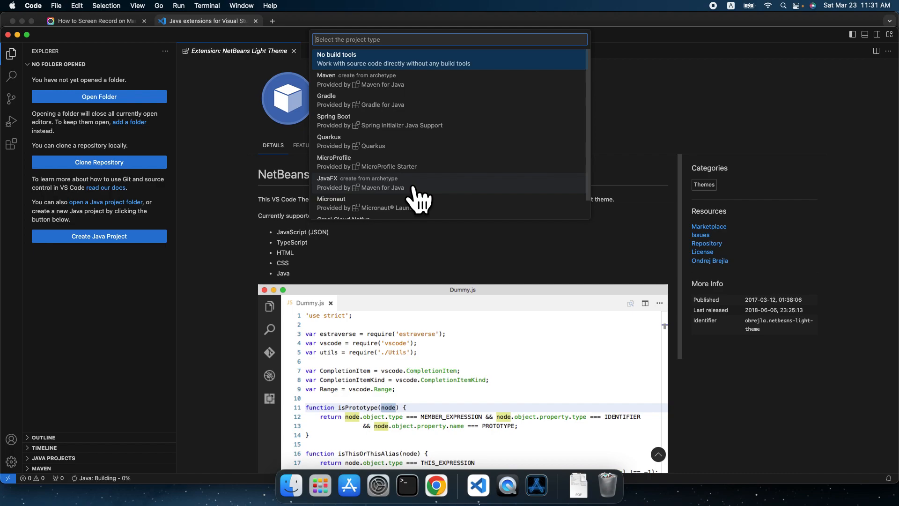
mouse_move(404, 215)
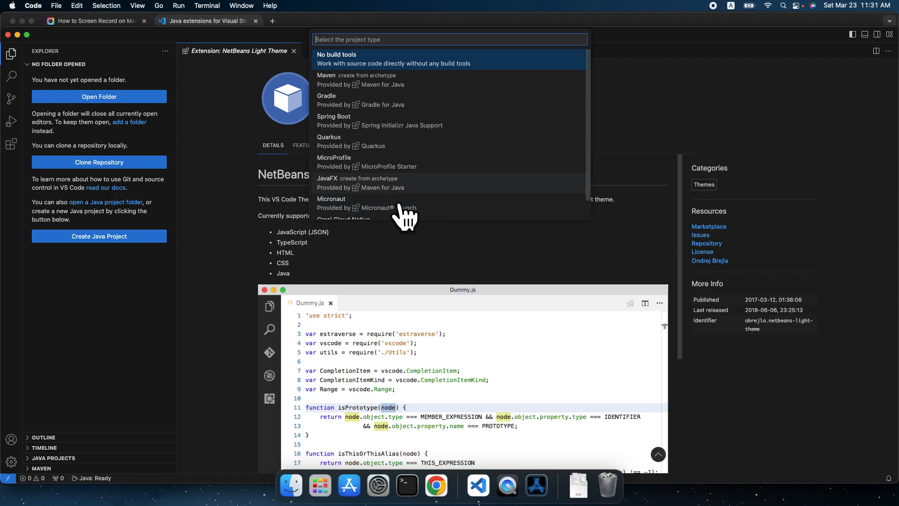
mouse_move(370, 135)
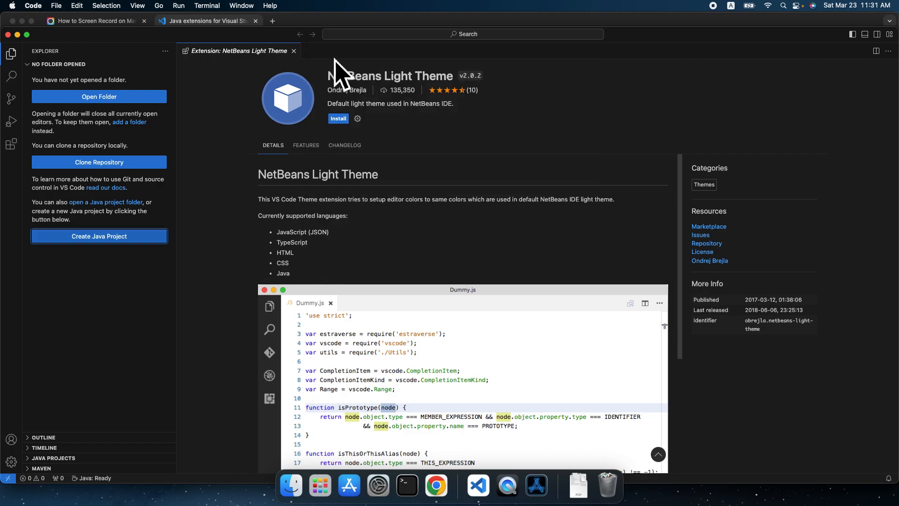
- Browse the project location dialog into Work, then Teaching, then the CE462 folder
click(98, 236)
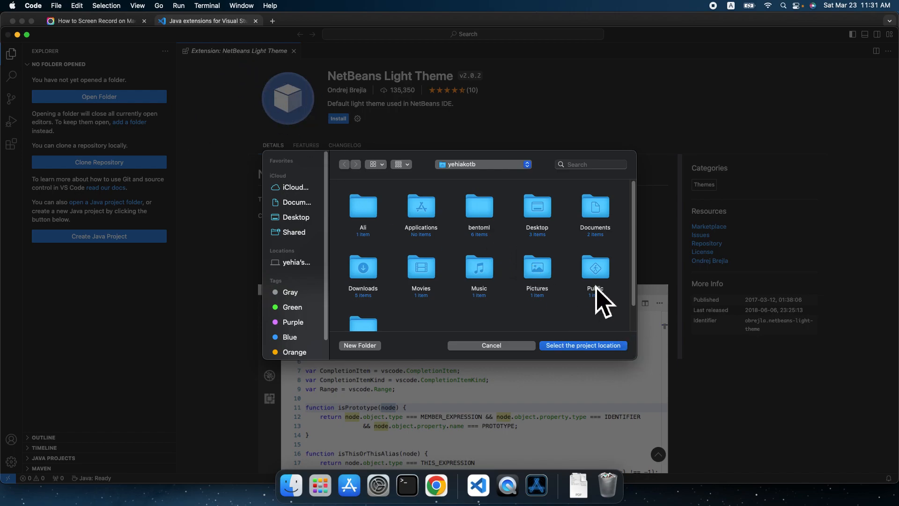
mouse_move(455, 330)
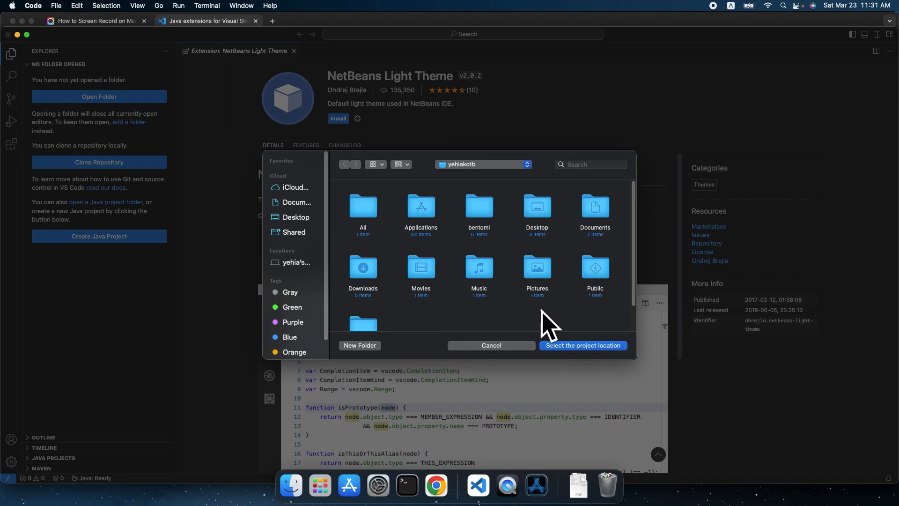
mouse_move(418, 215)
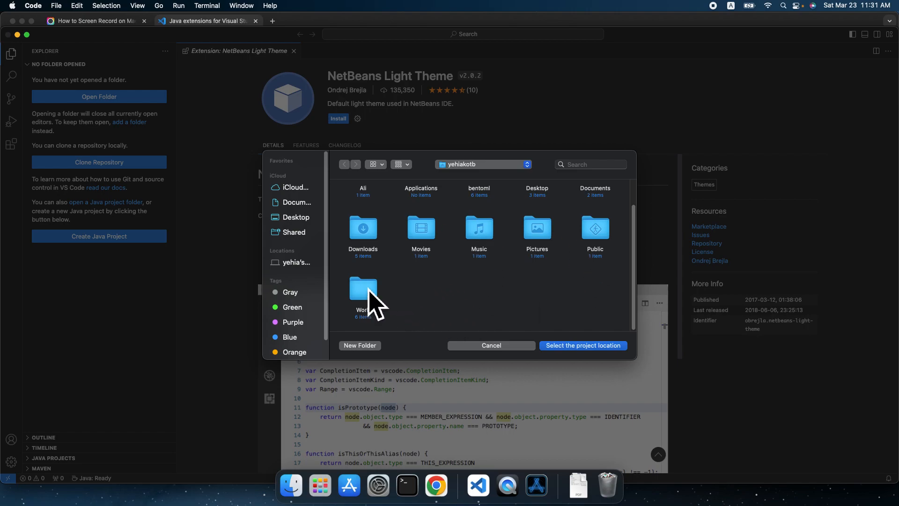
double_click(362, 288)
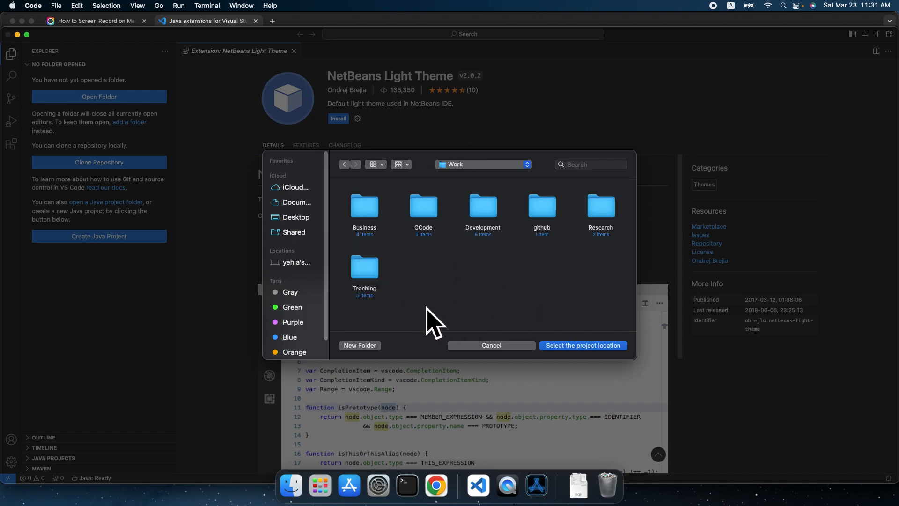
double_click(364, 265)
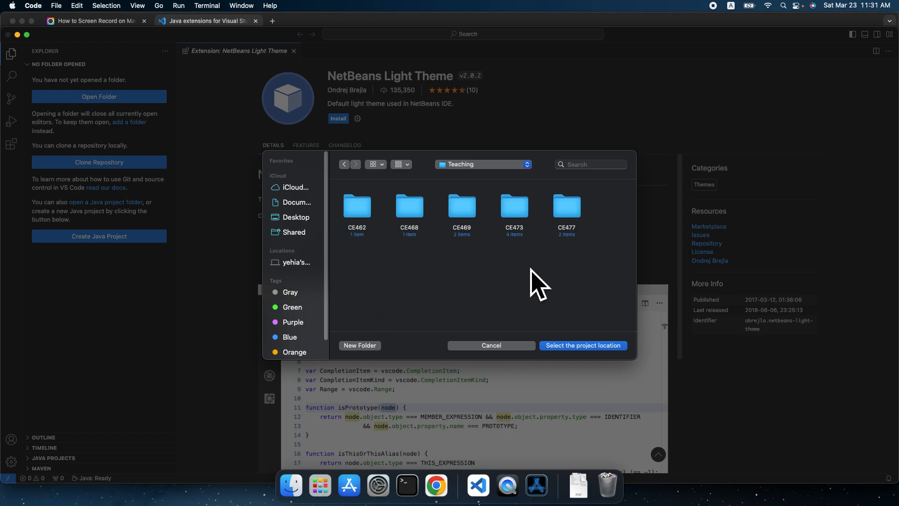
double_click(357, 206)
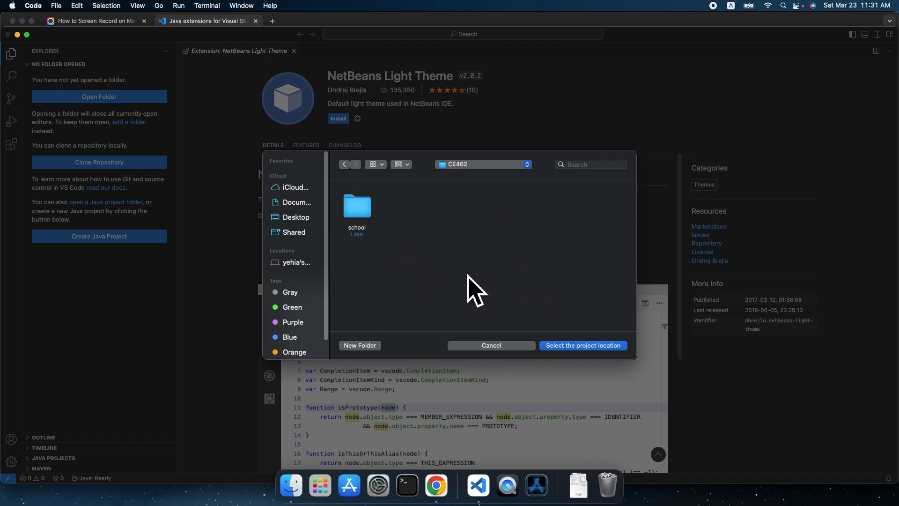
mouse_move(474, 181)
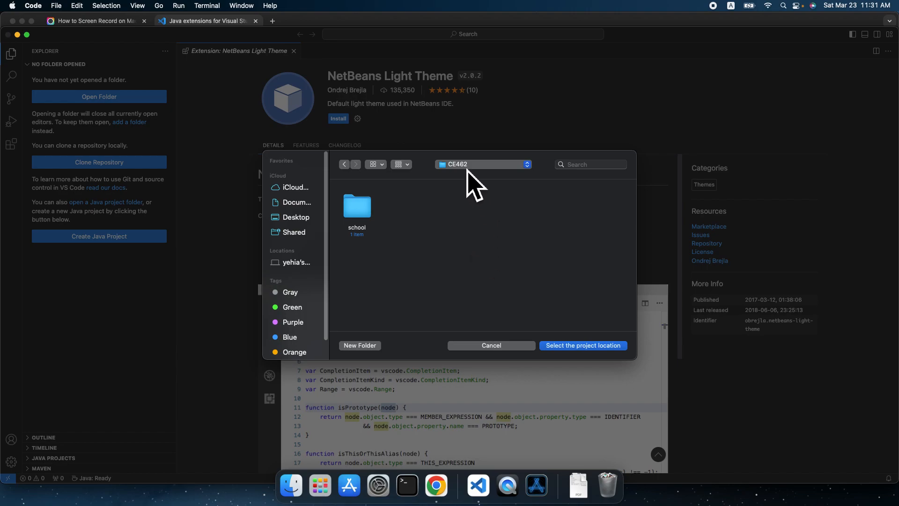
mouse_move(391, 235)
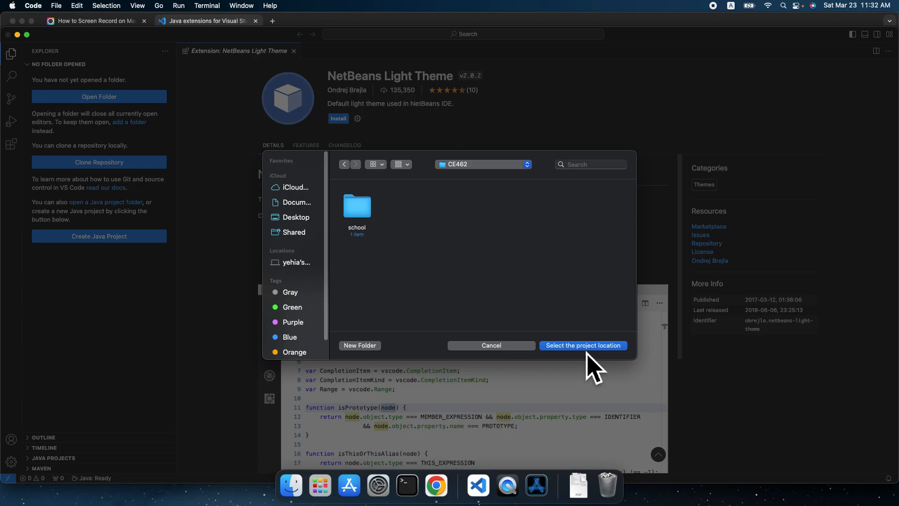
- Use CE462 as the location and name the new Java project 'Library'
click(583, 346)
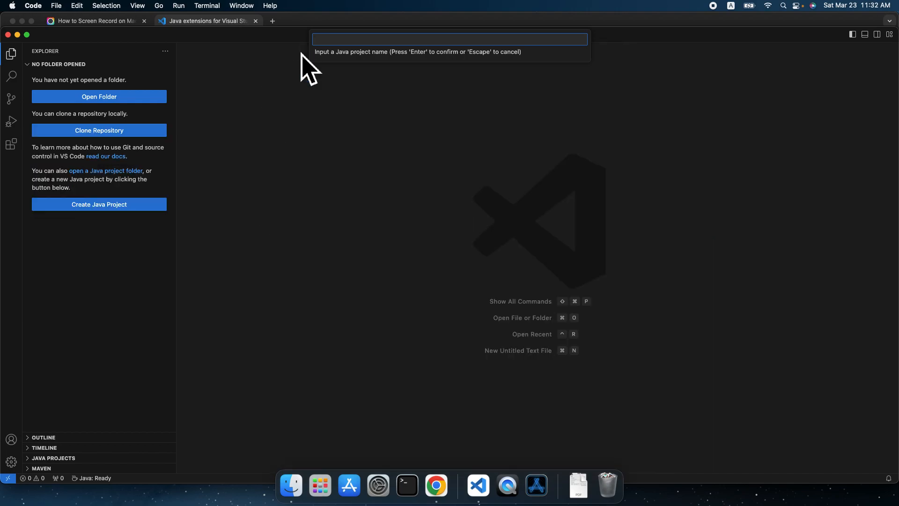
mouse_move(354, 52)
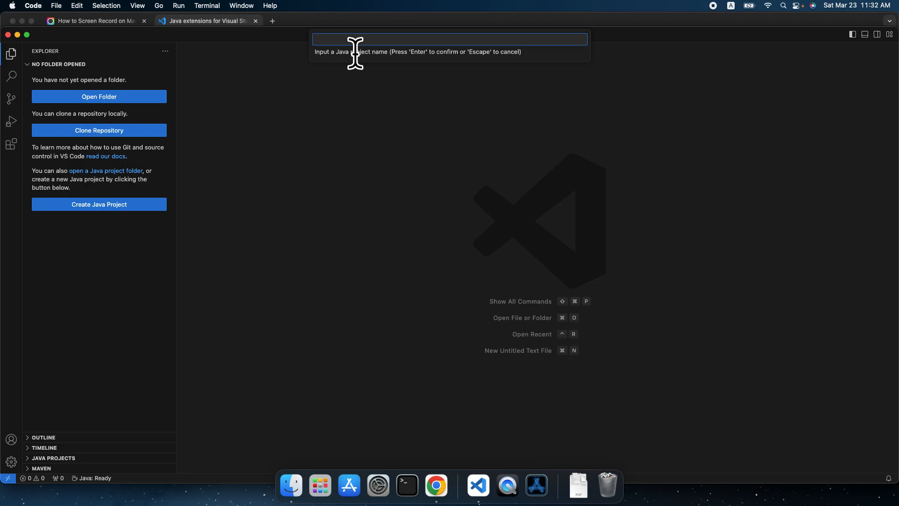
text(Librar)
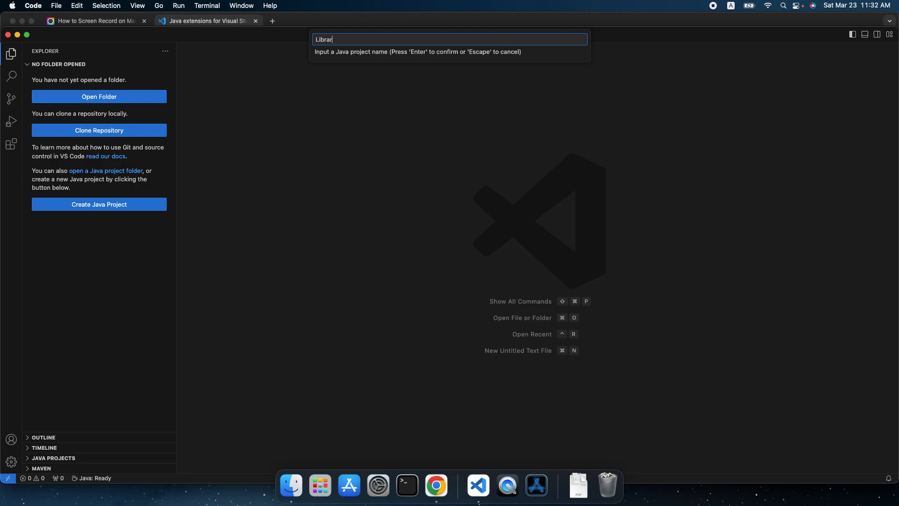
text(y)
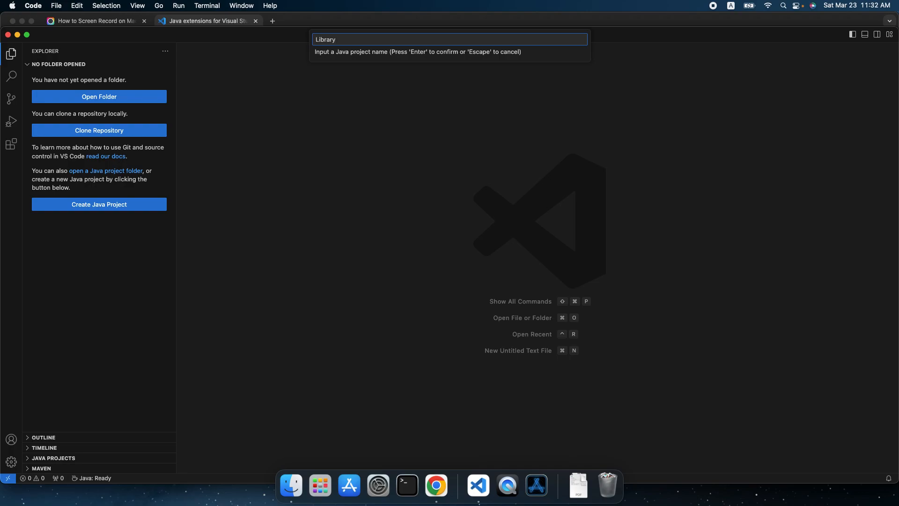
key(Escape)
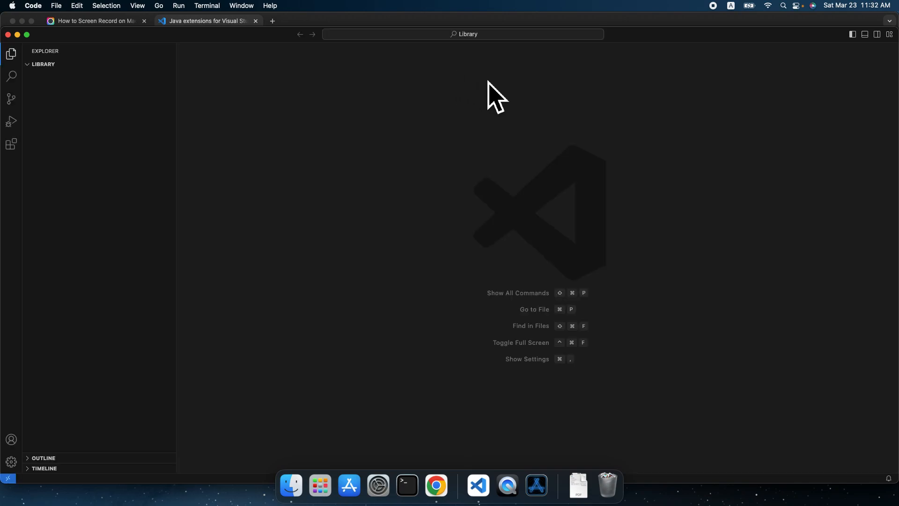
- Expand the Library project's src folder in the Explorer to reveal App.java
click(43, 64)
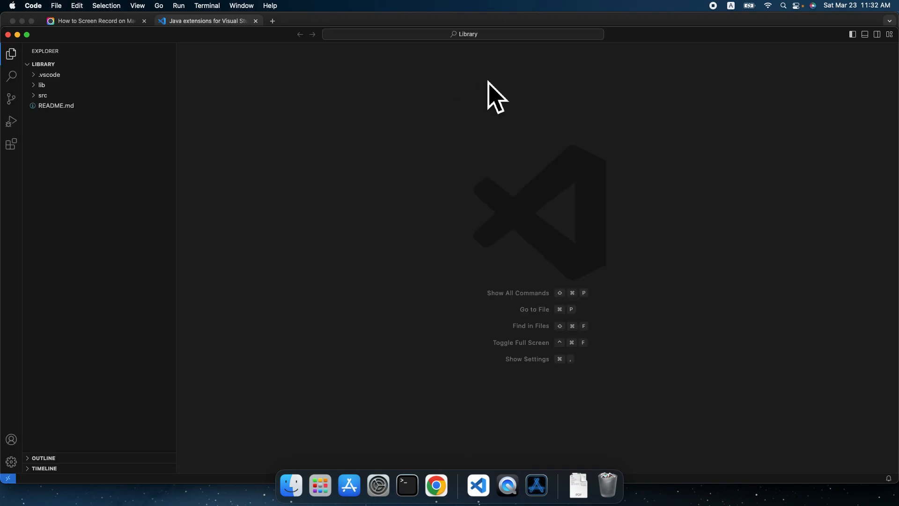
mouse_move(371, 98)
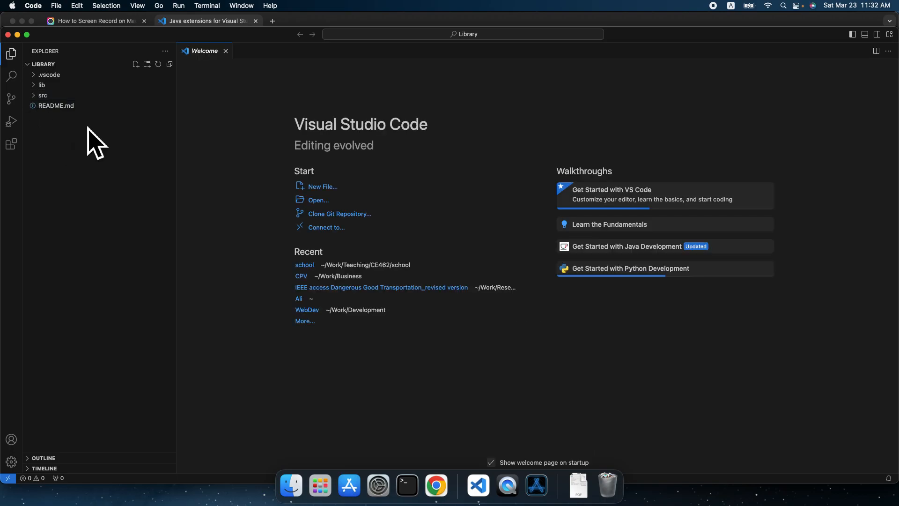
mouse_move(75, 126)
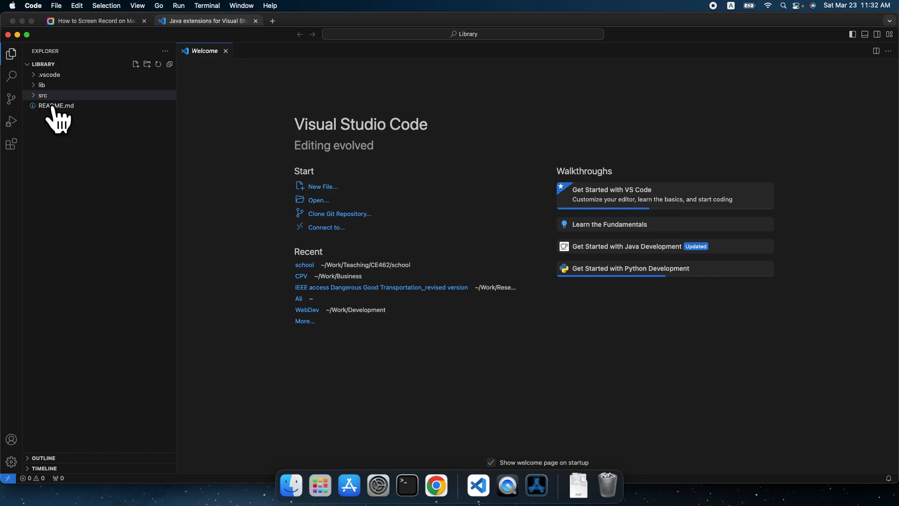
click(43, 96)
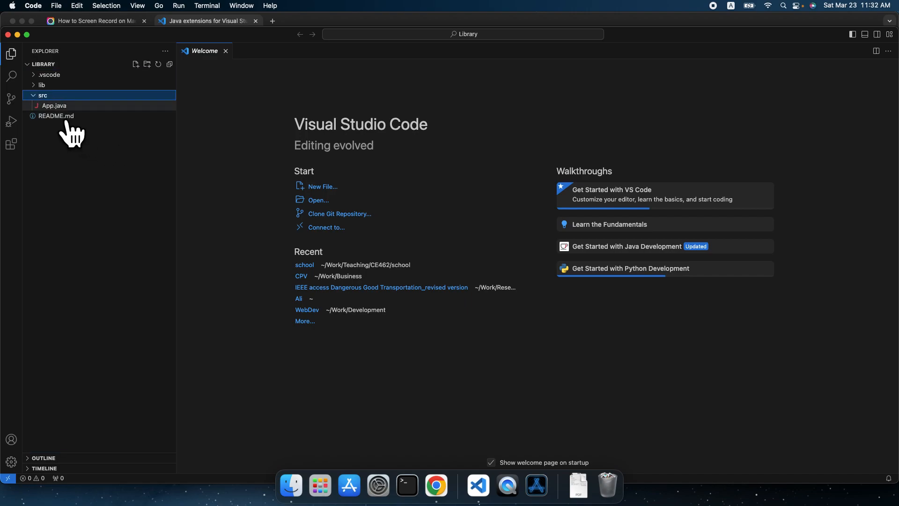
mouse_move(54, 106)
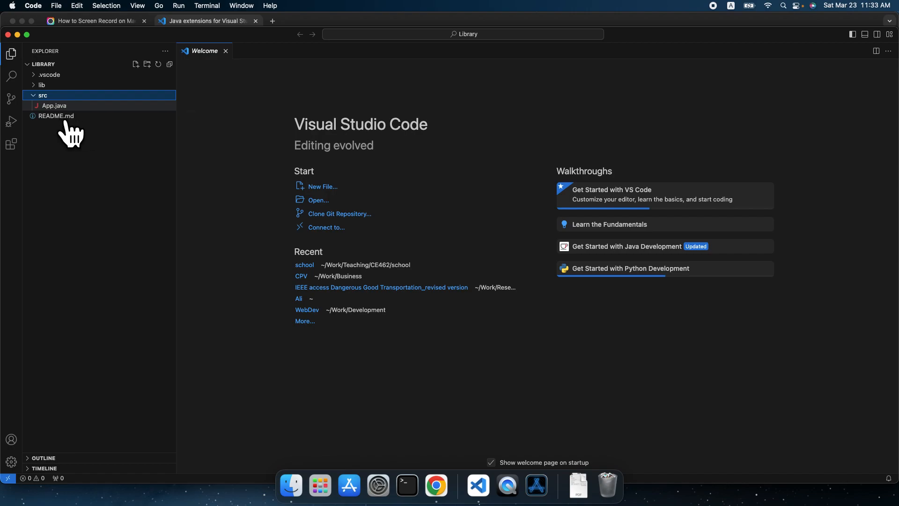
mouse_move(55, 105)
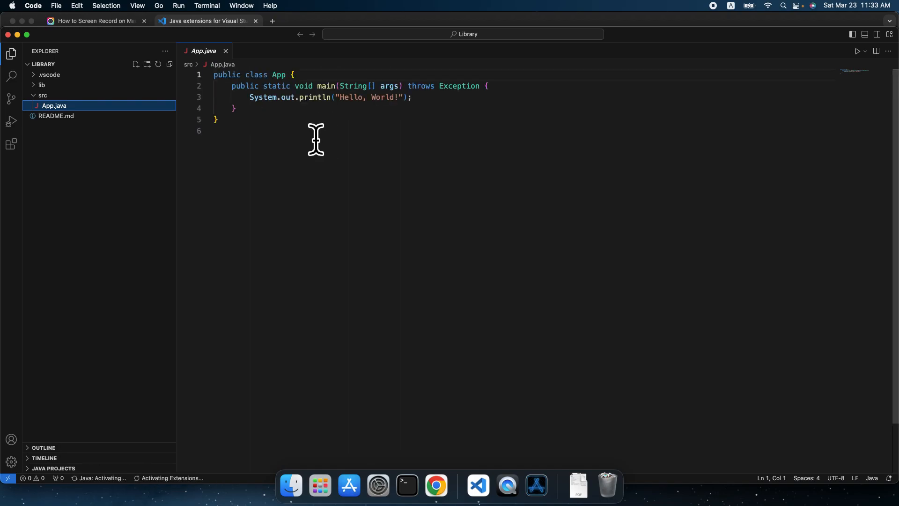
mouse_move(257, 81)
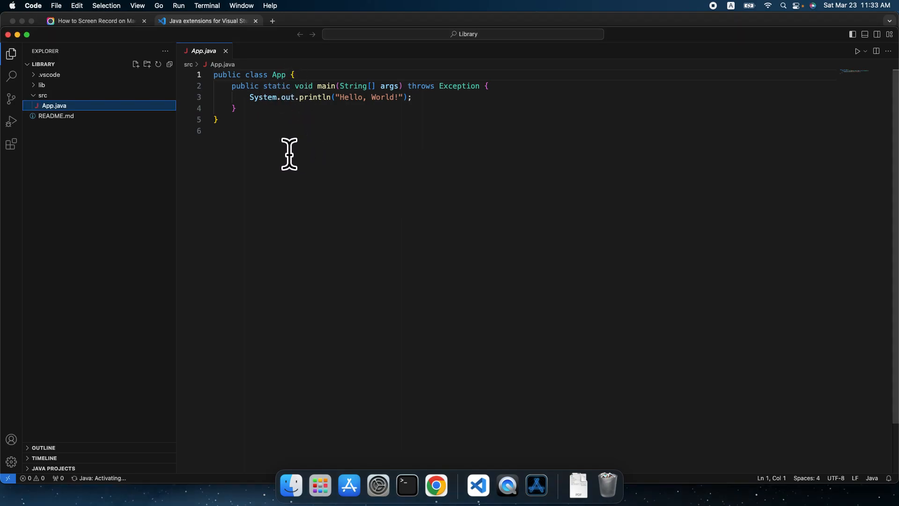
mouse_move(314, 107)
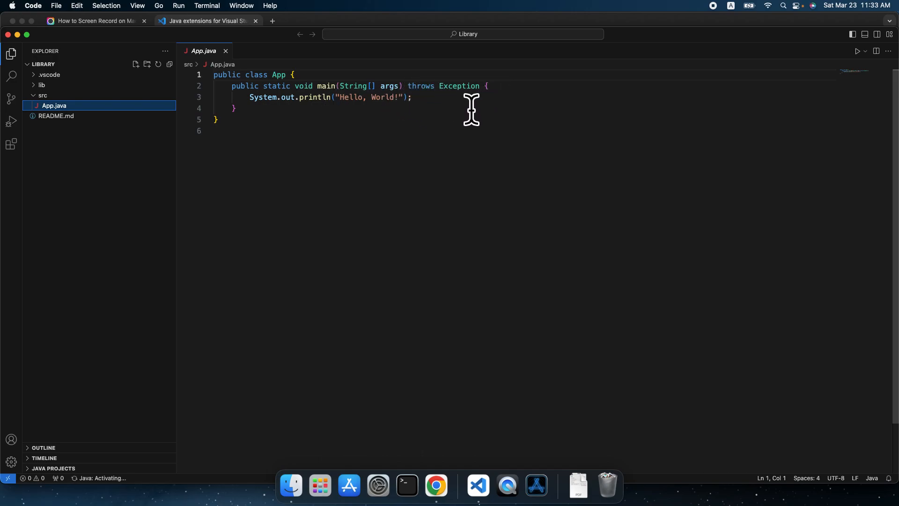
mouse_move(440, 118)
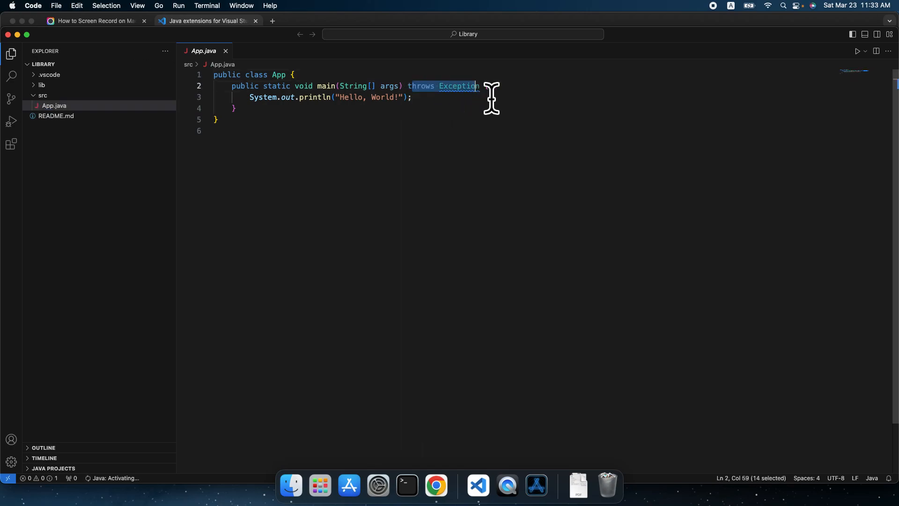
- Edit App.java's main method signature to drop the 'throws Exception' clause
text(t)
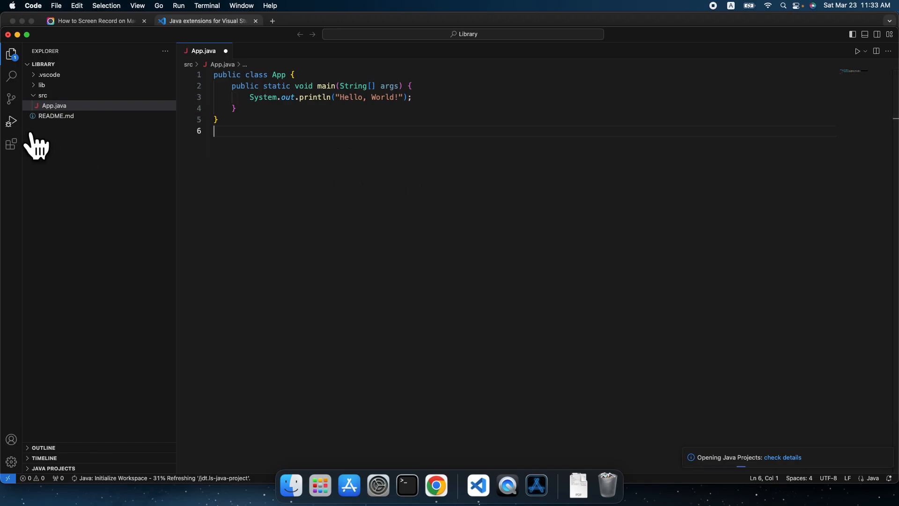
mouse_move(11, 121)
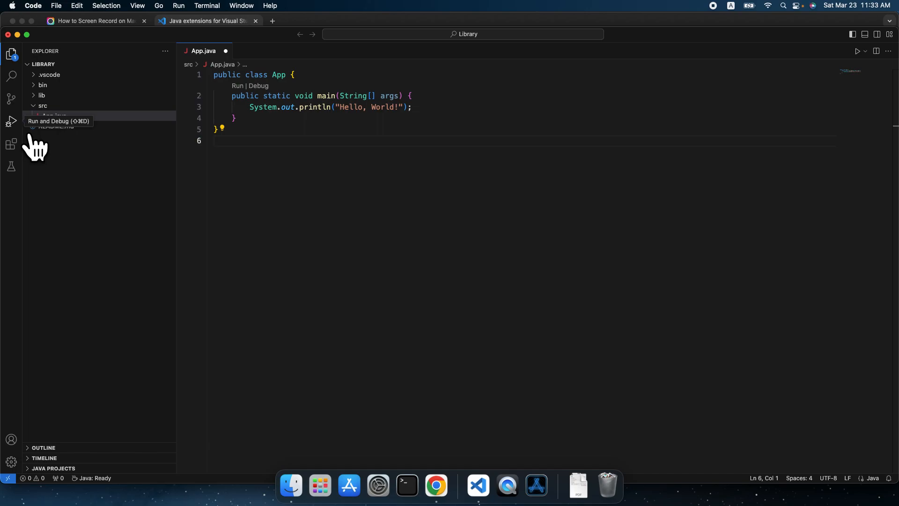
- Run App from the Run and Debug view and highlight the 'Hello, World!' terminal output
click(11, 121)
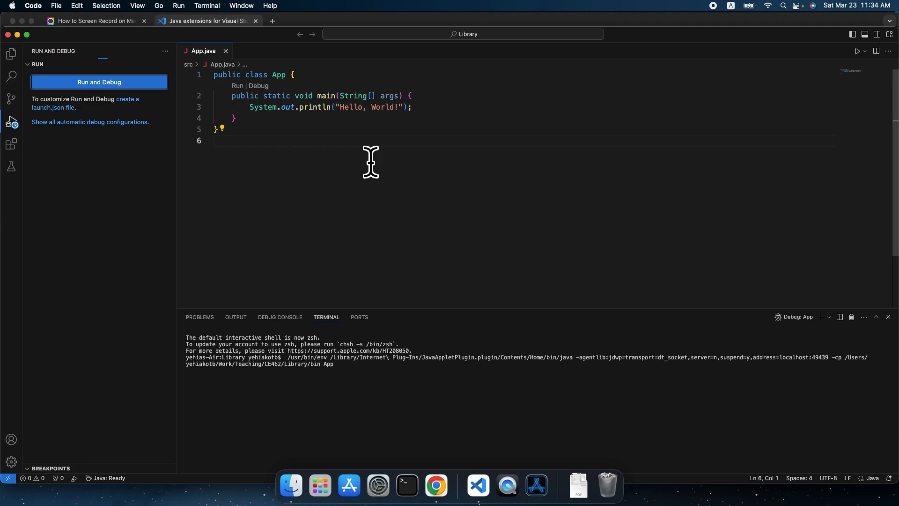
click(98, 82)
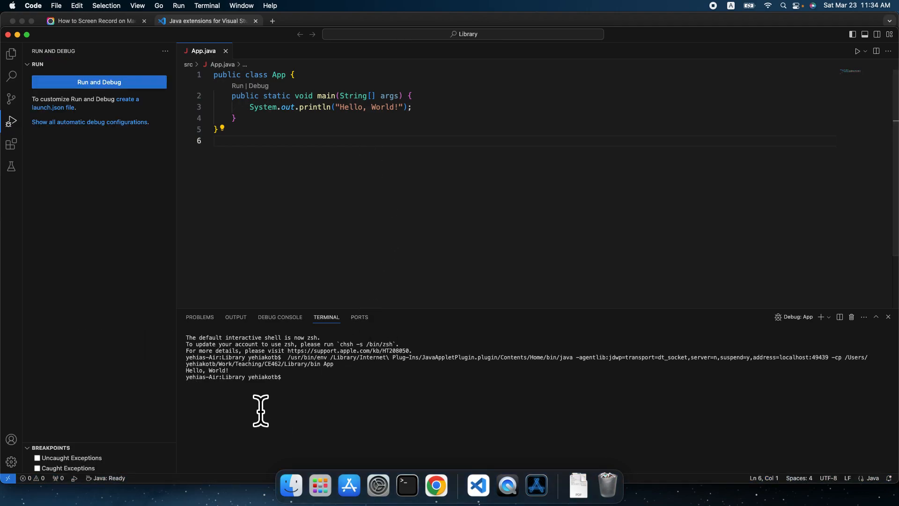
double_click(206, 370)
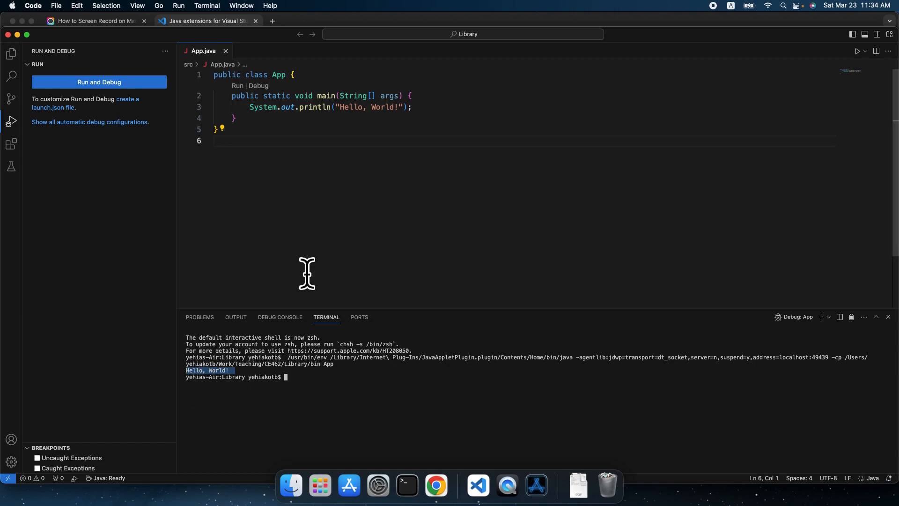
mouse_move(275, 224)
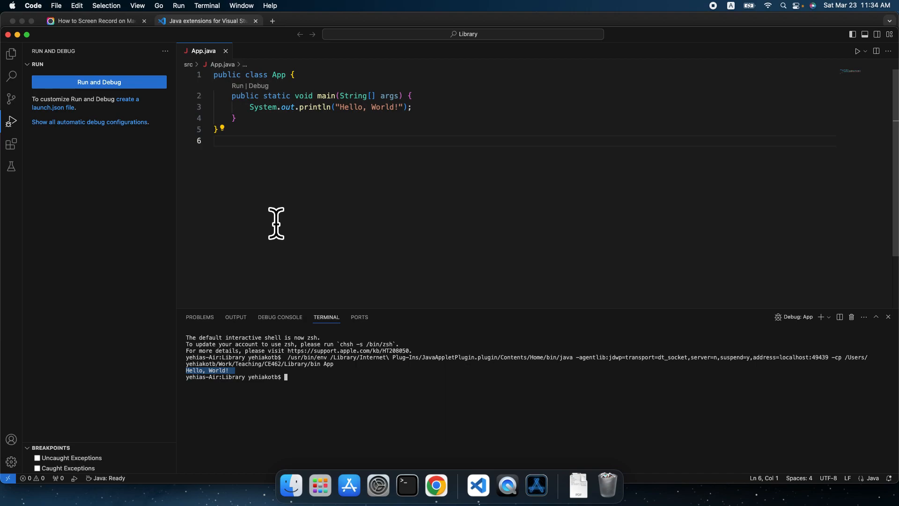
mouse_move(122, 174)
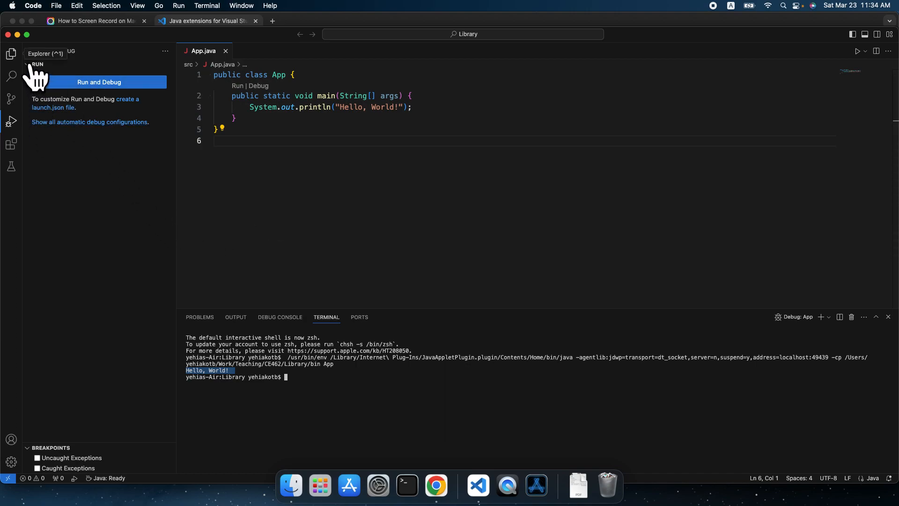
- Return to the Explorer file list and collapse then re-expand the src folder
click(11, 54)
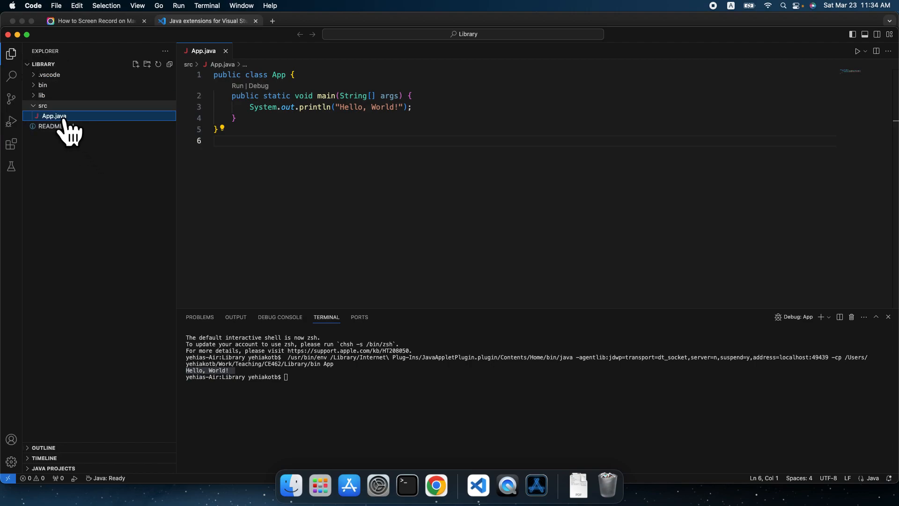
click(42, 105)
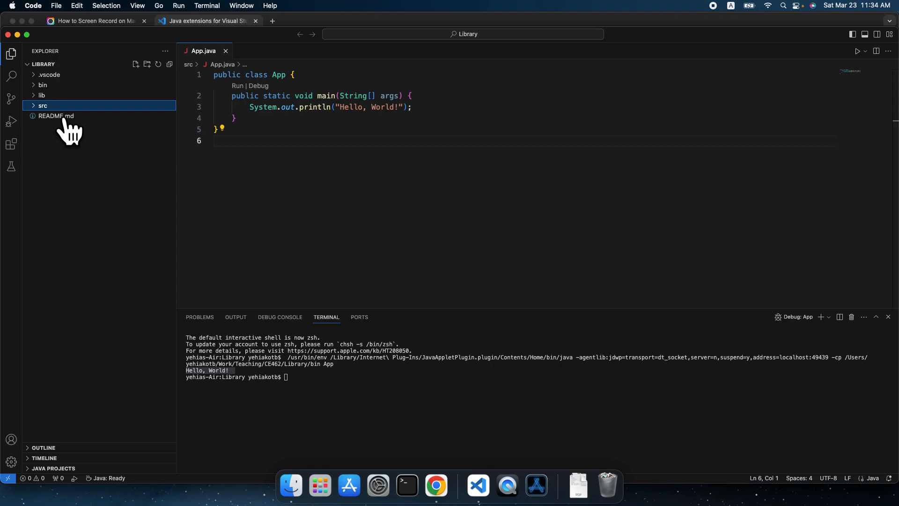
click(42, 106)
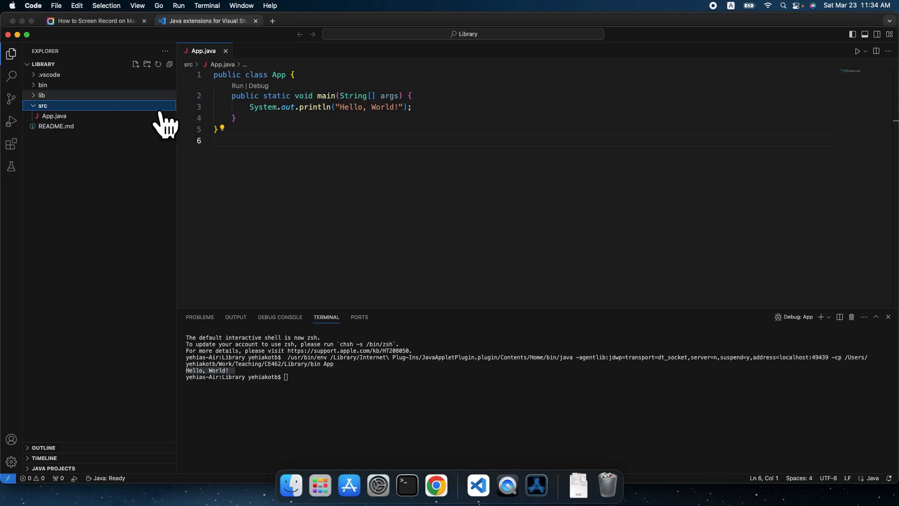
mouse_move(41, 95)
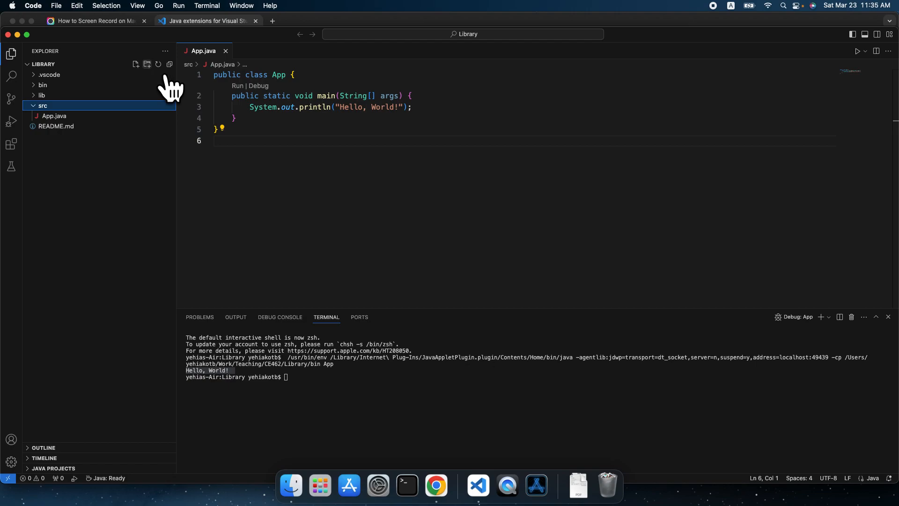
- Create a 'books' package folder inside src
click(135, 64)
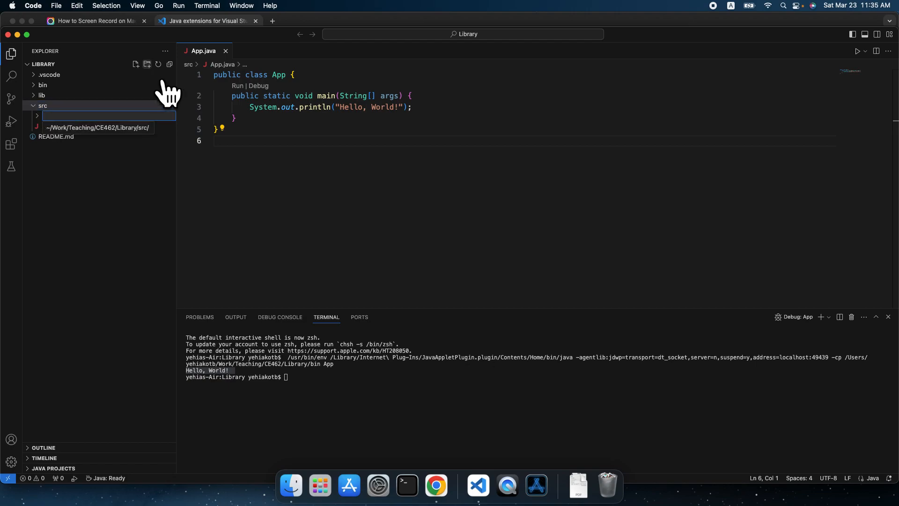
text(books)
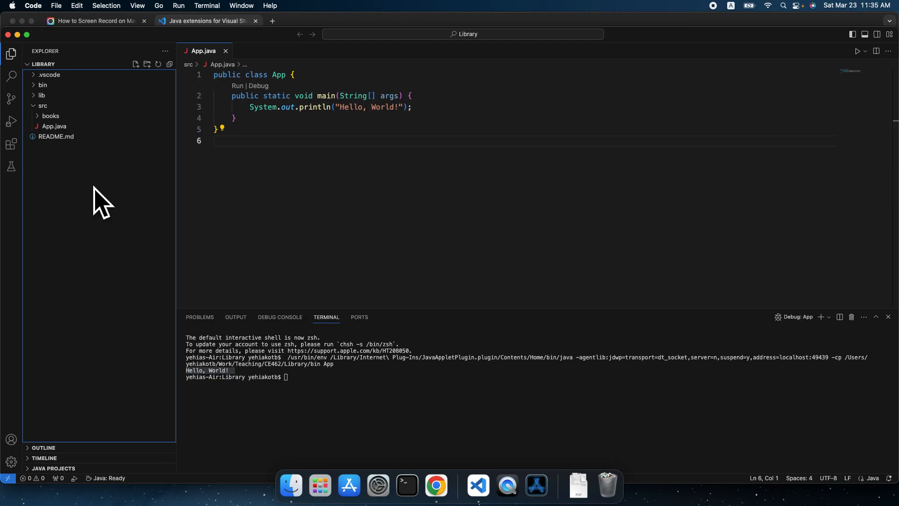
- Create a second package folder 'borrower' inside src
click(42, 106)
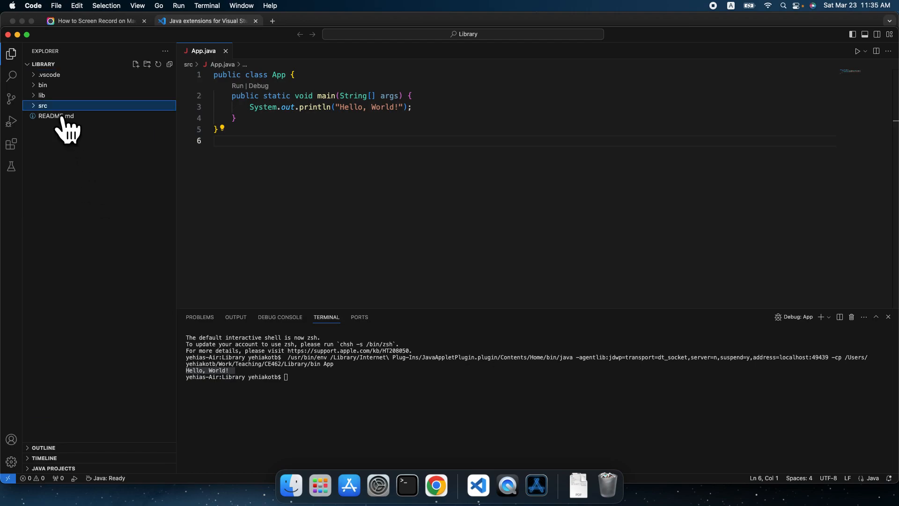
click(43, 106)
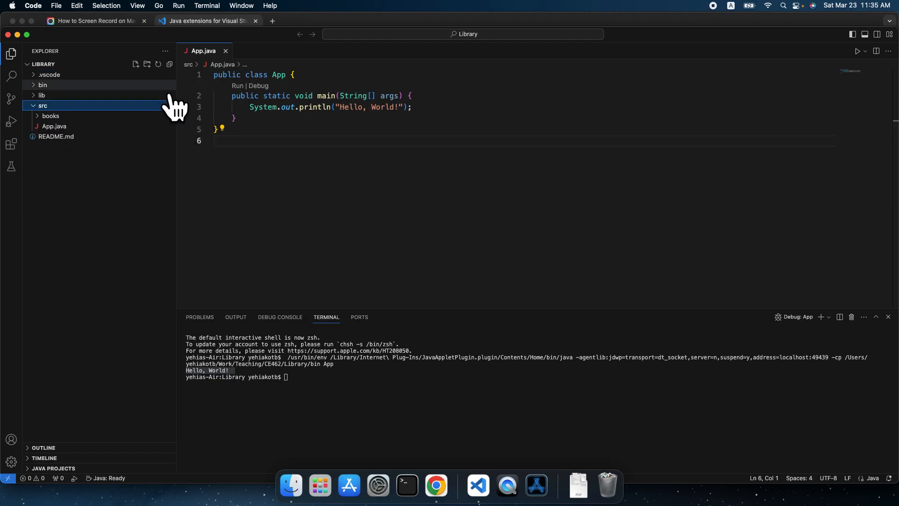
click(147, 65)
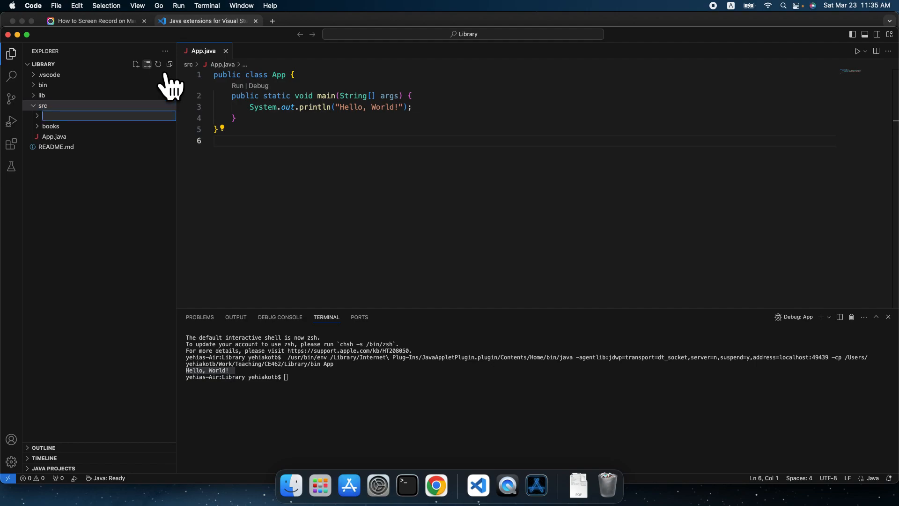
text(borro)
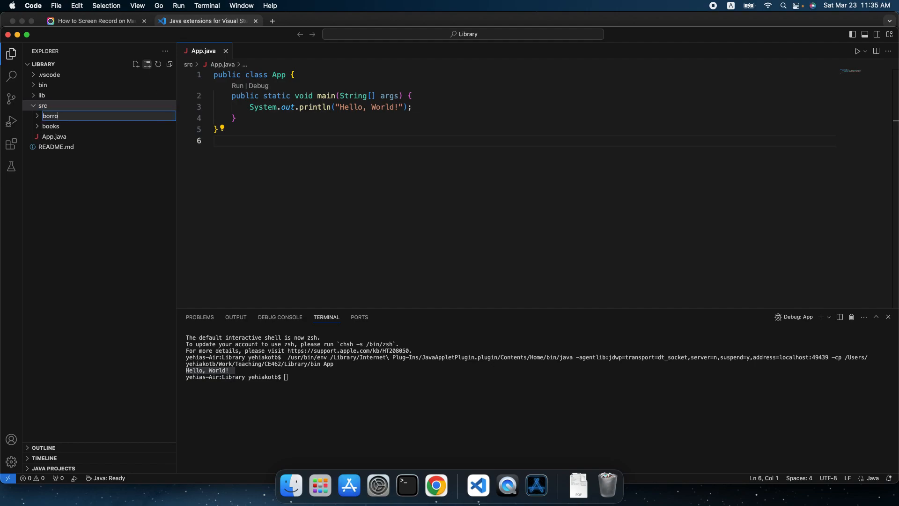
text(wer)
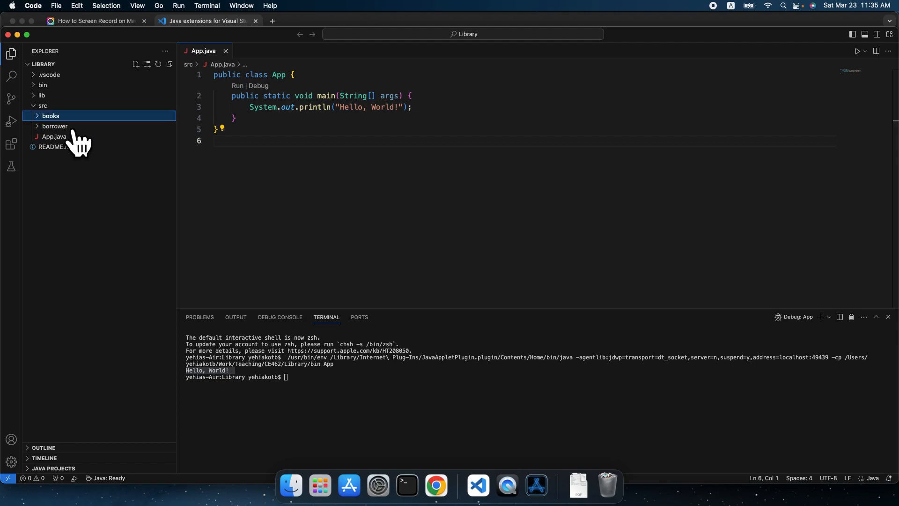
mouse_move(54, 136)
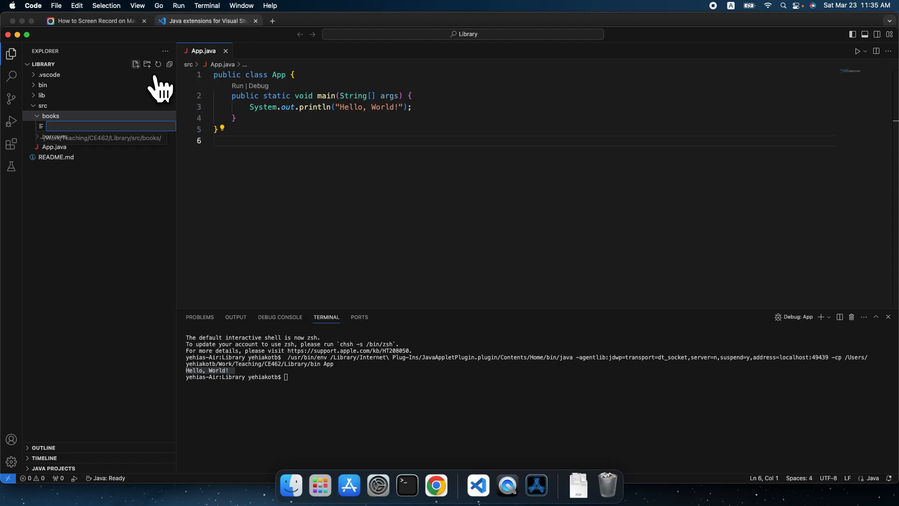
- Name the new file book.java in the books package and refresh the folder view
text(b)
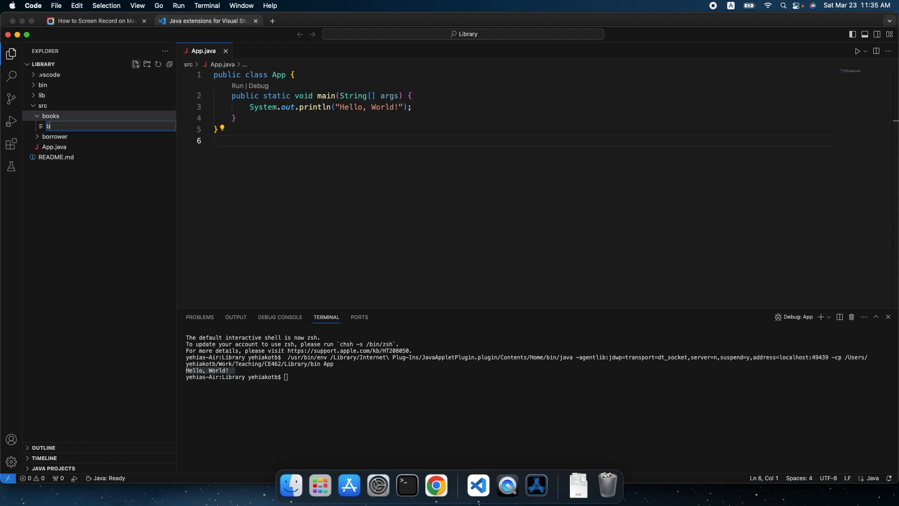
text(oo)
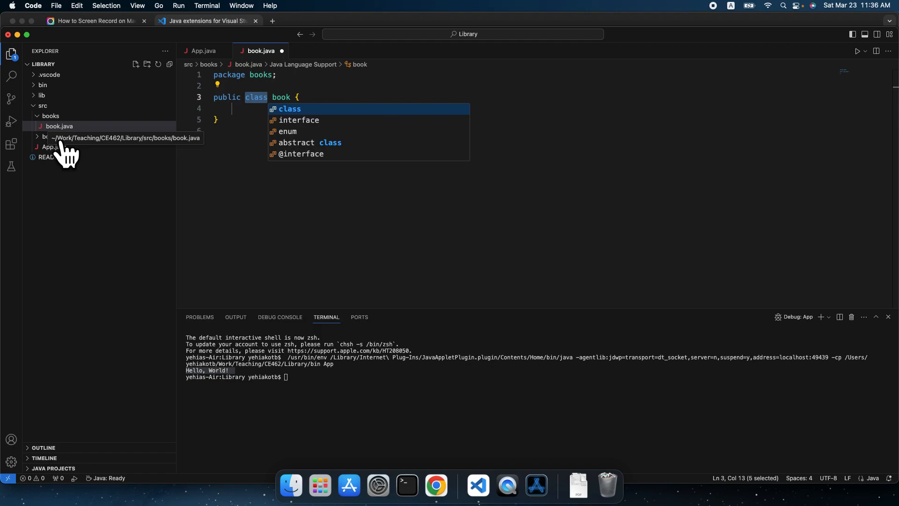
click(50, 116)
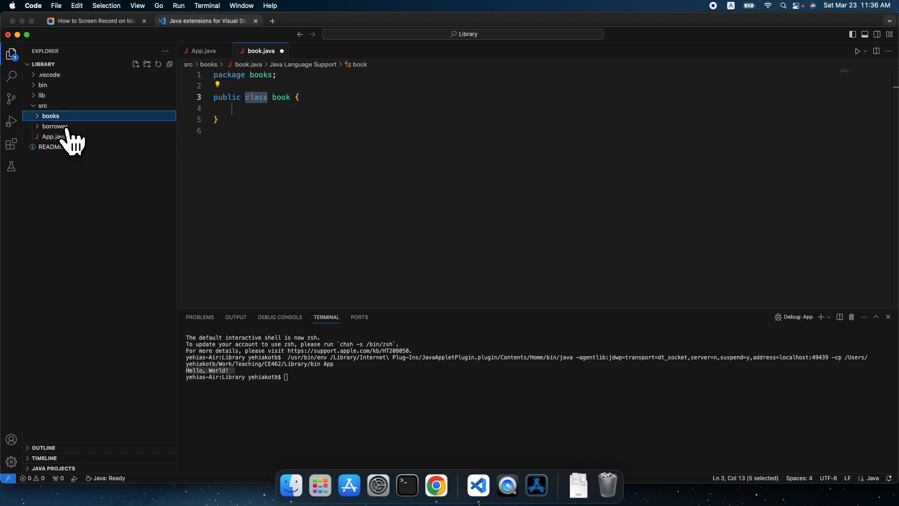
click(50, 117)
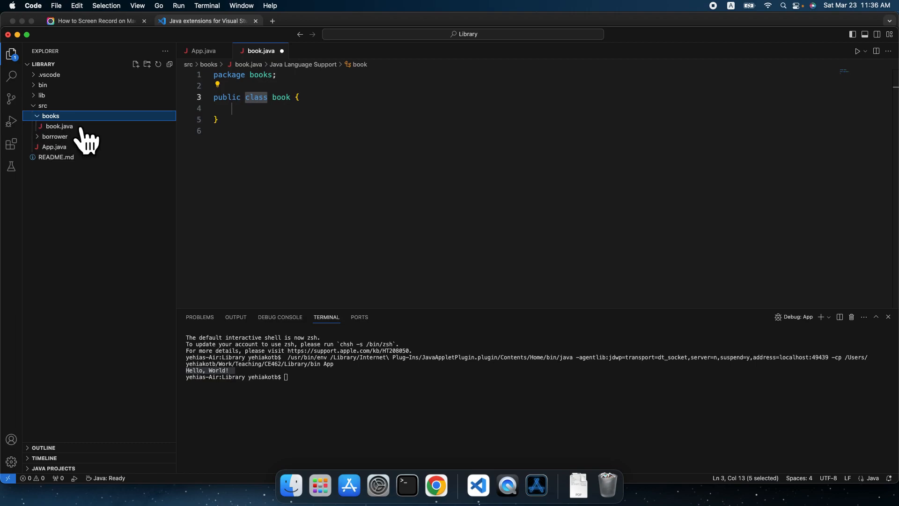
mouse_move(161, 89)
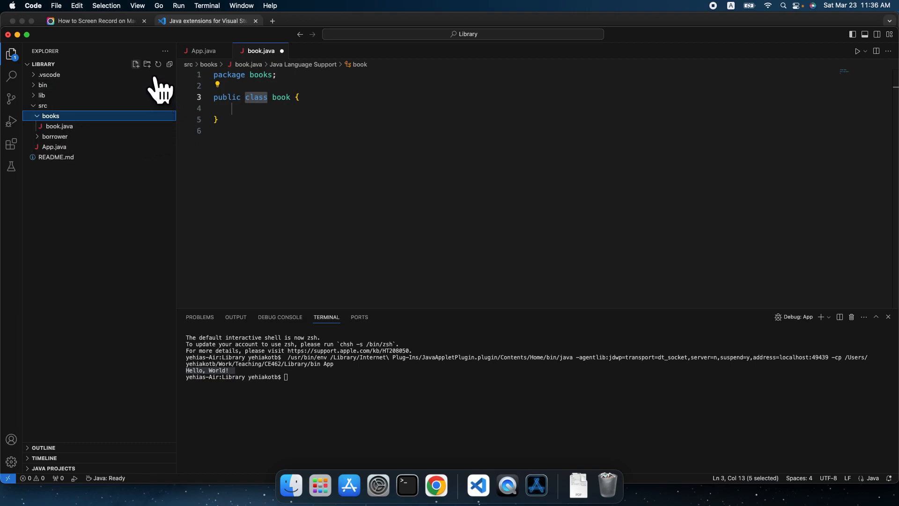
mouse_move(135, 65)
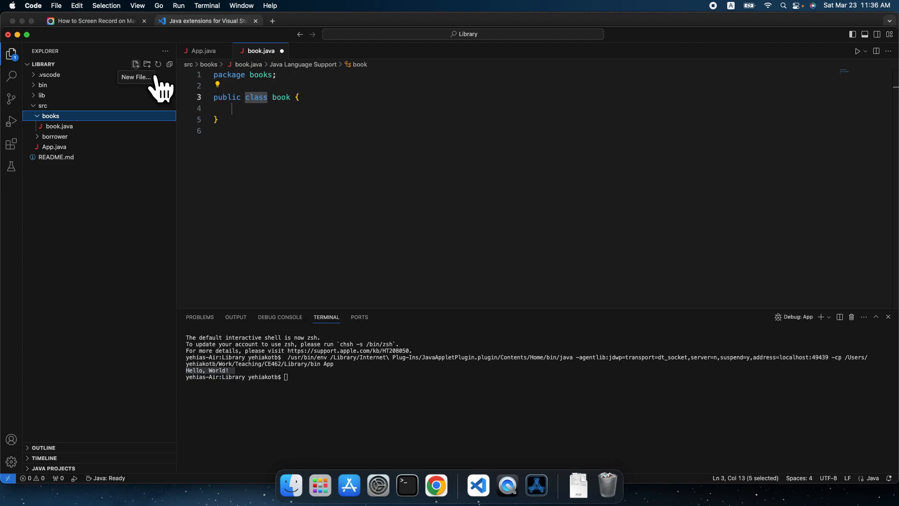
- Create bookcopy.java in the books package, then select the borrower package
click(135, 65)
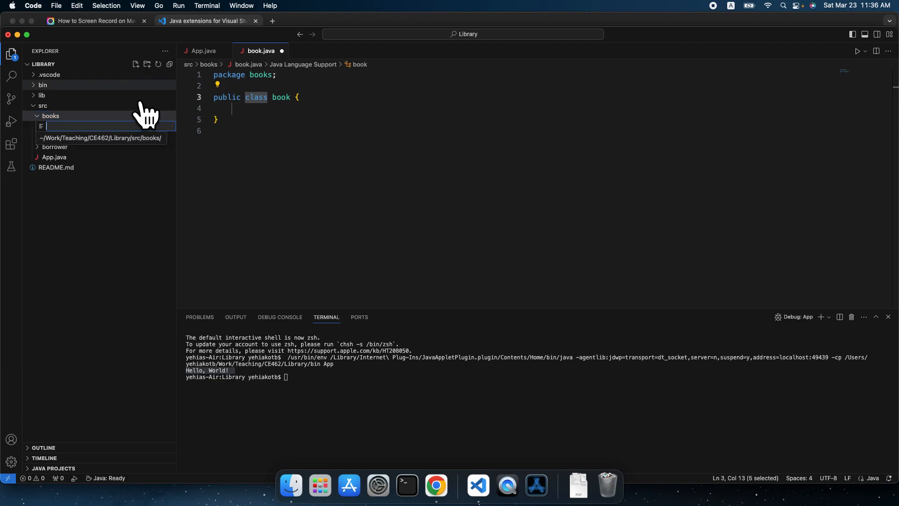
text(b)
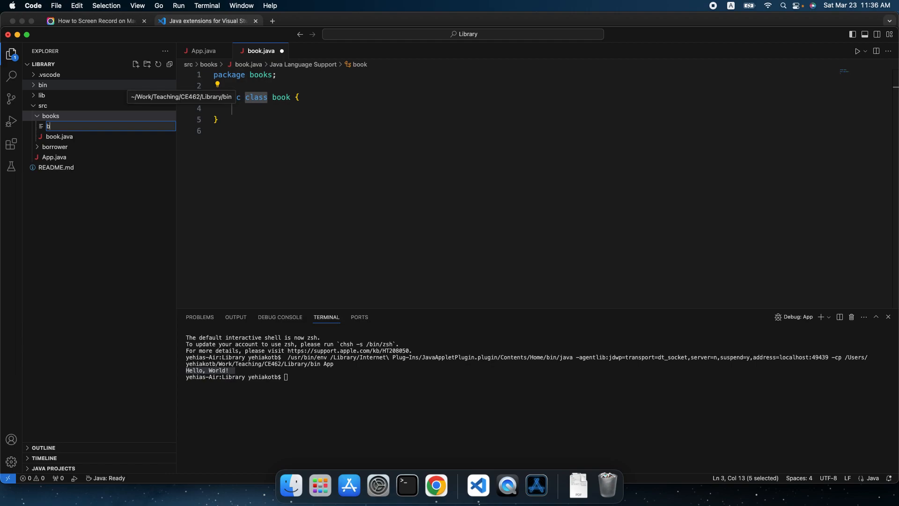
text(ookcopy.java)
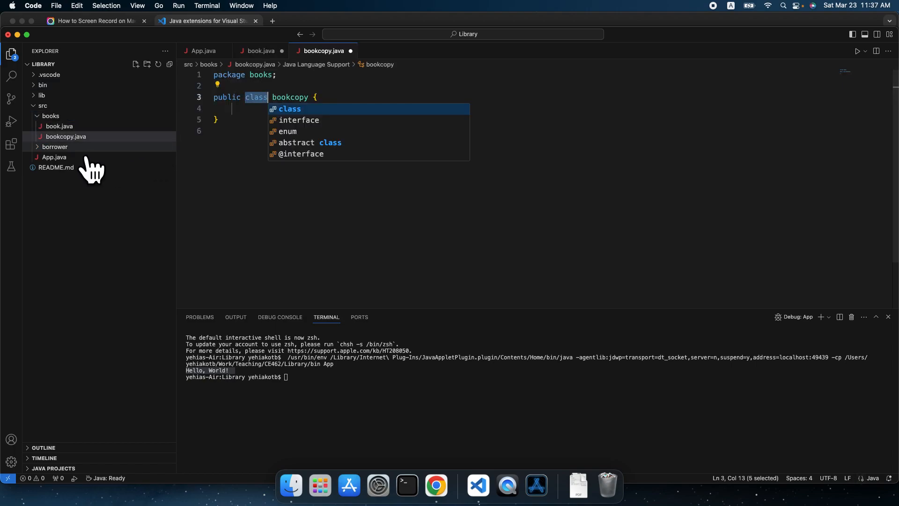
click(55, 147)
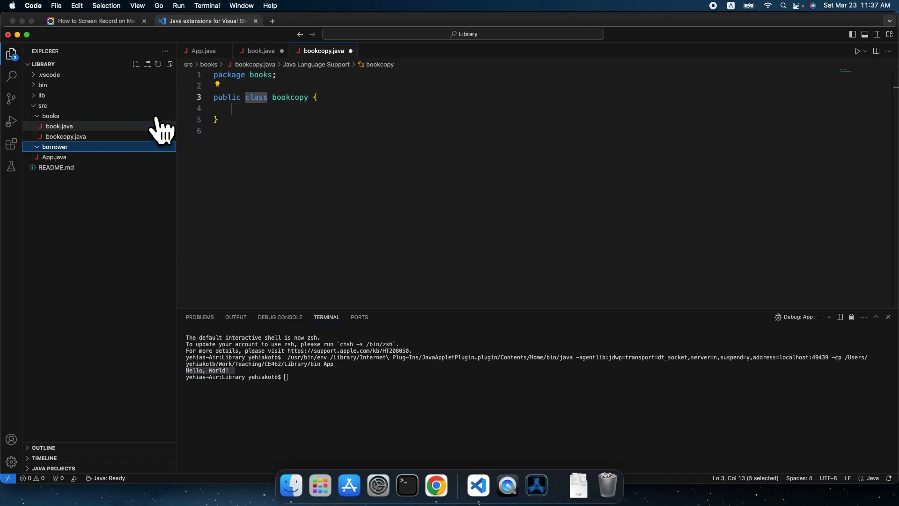
- Create a new file named borrower.java inside the borrower package
click(135, 64)
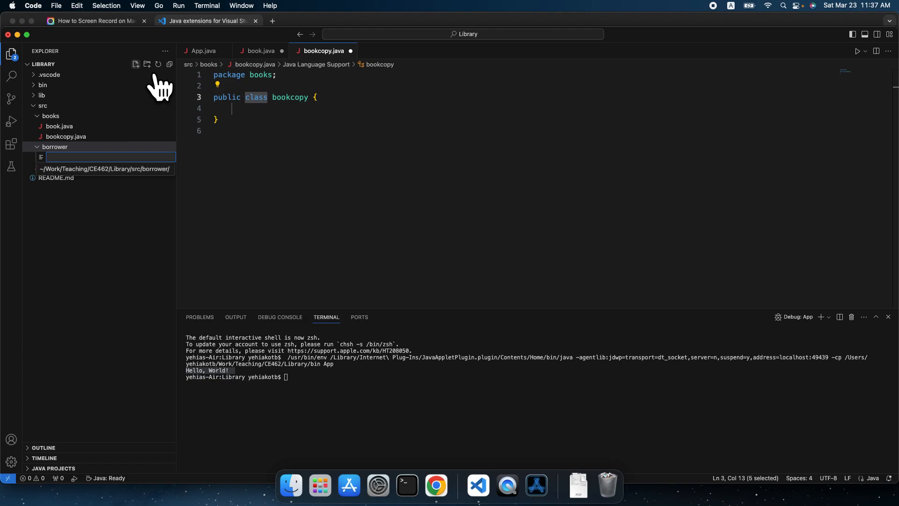
text(bo)
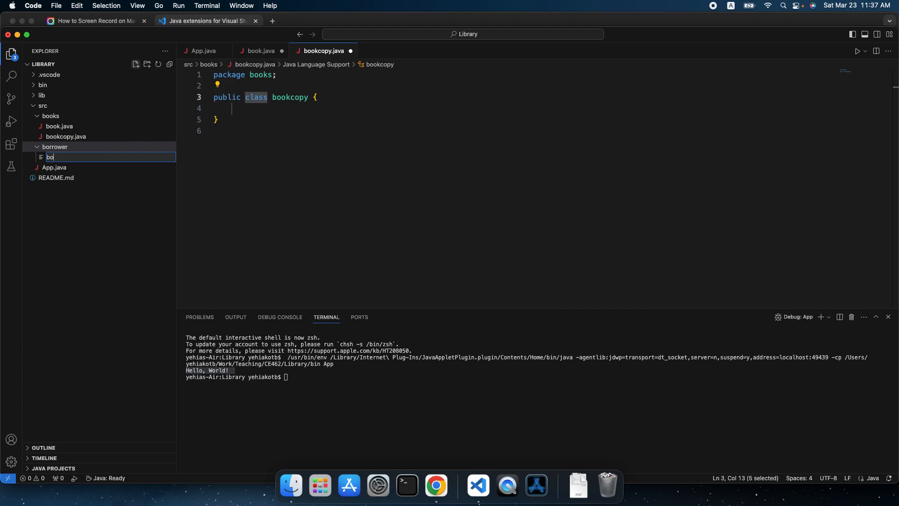
text(r)
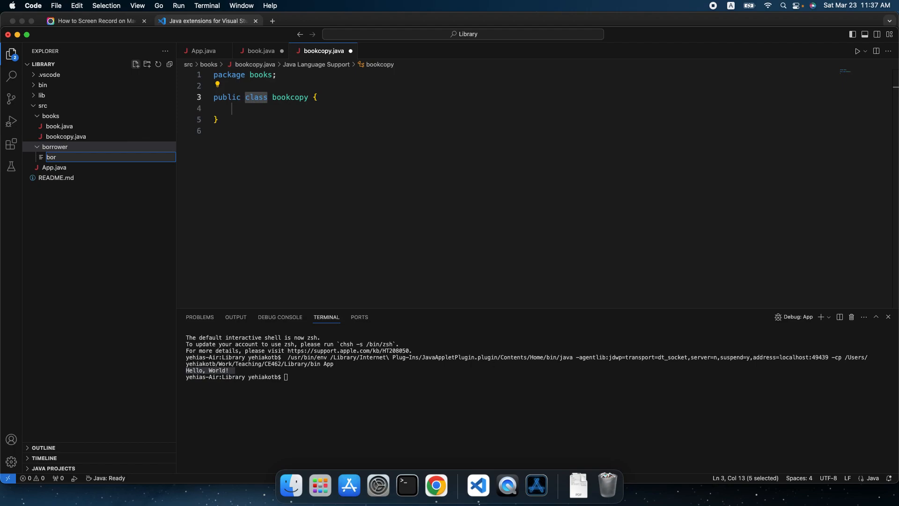
text(oowe)
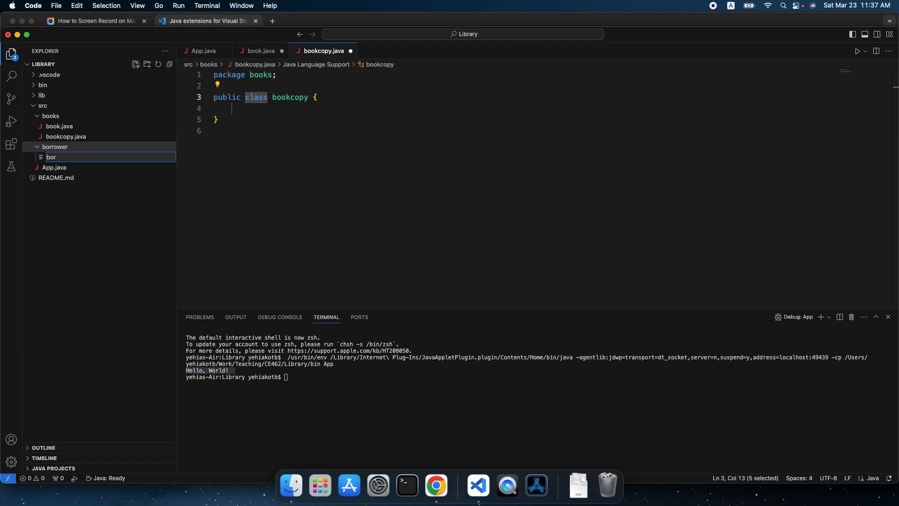
text(ro)
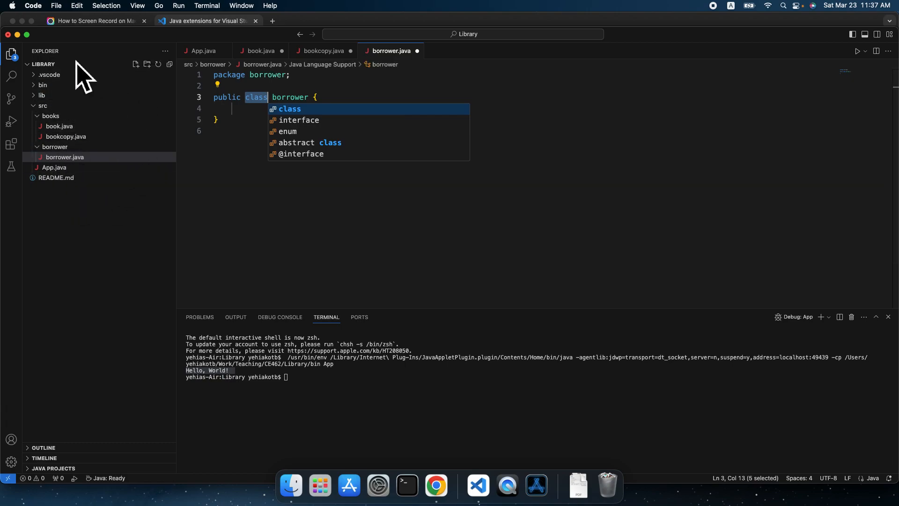
mouse_move(105, 208)
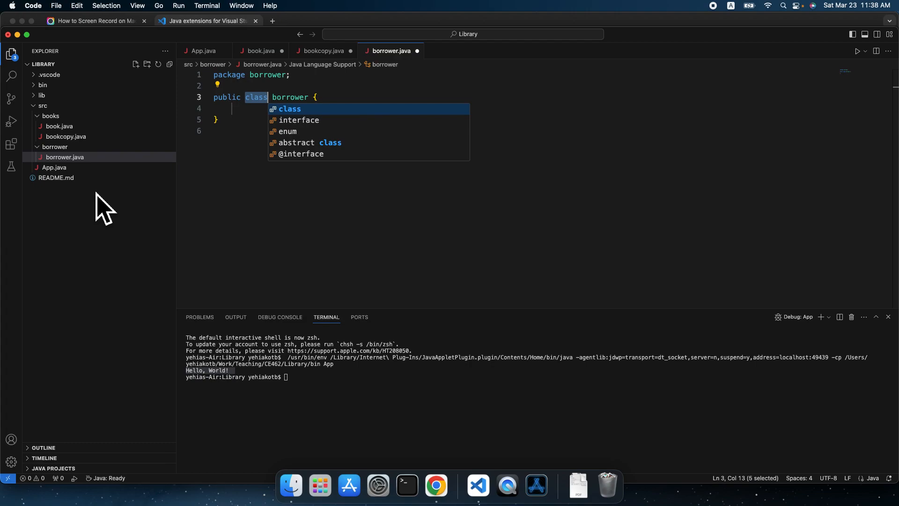
mouse_move(100, 247)
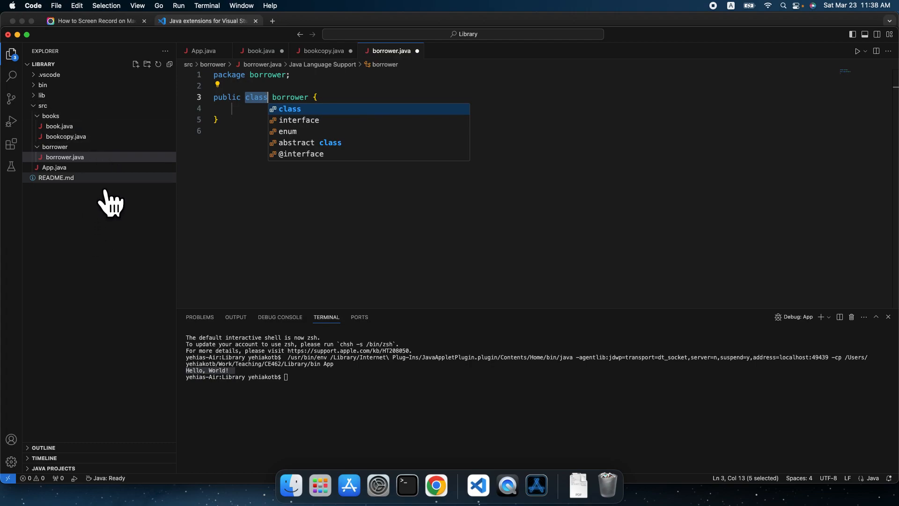
mouse_move(88, 186)
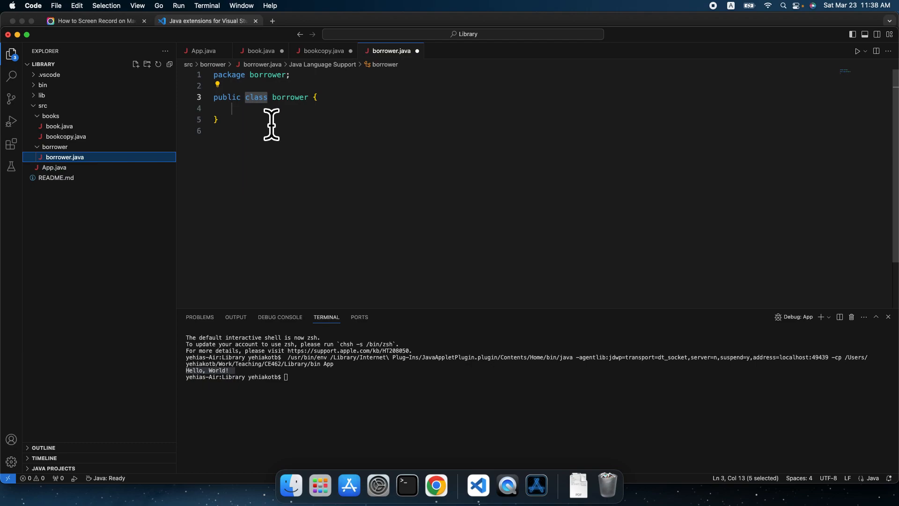
mouse_move(240, 118)
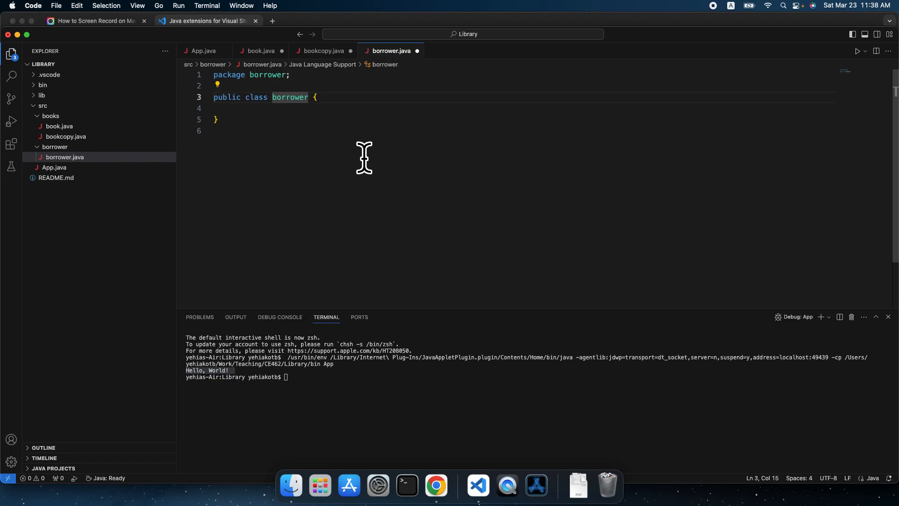
mouse_move(300, 149)
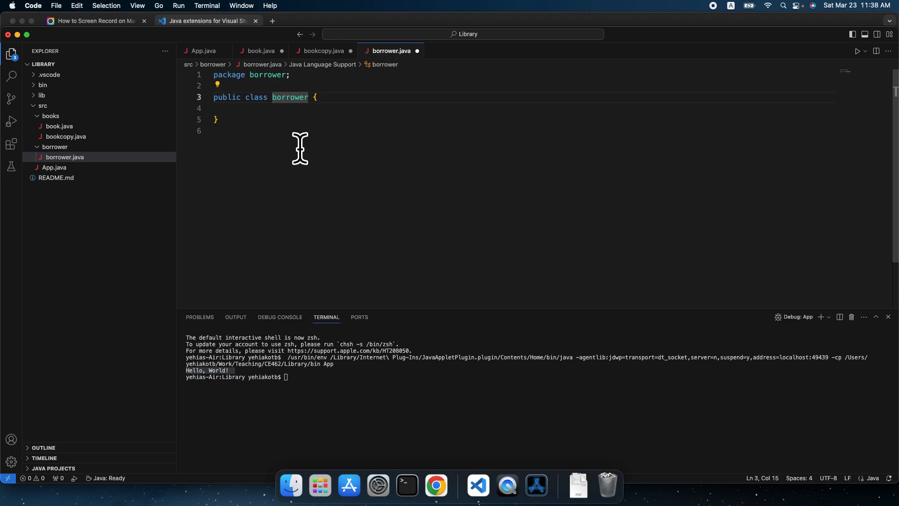
mouse_move(132, 200)
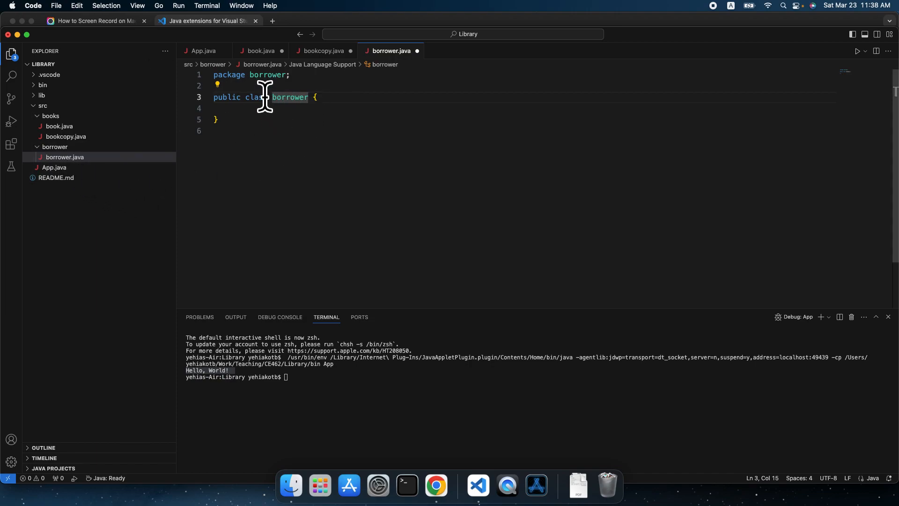
mouse_move(257, 86)
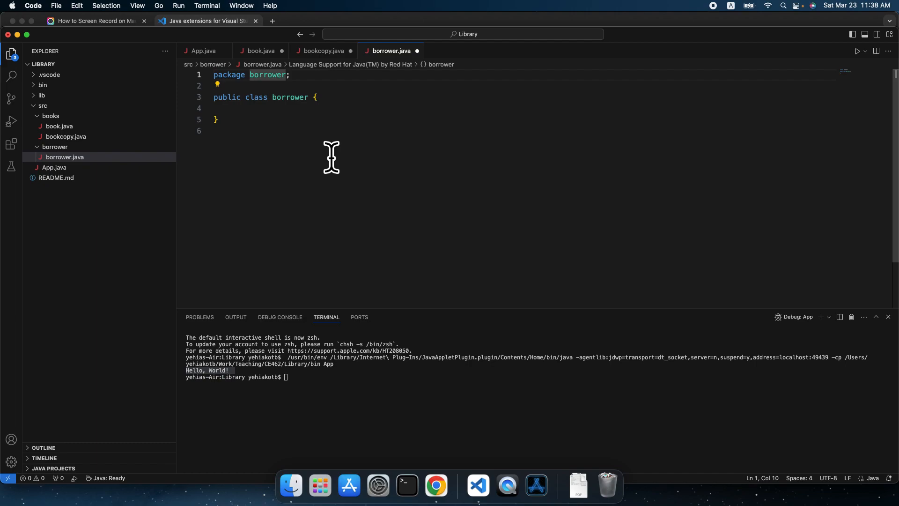
mouse_move(223, 159)
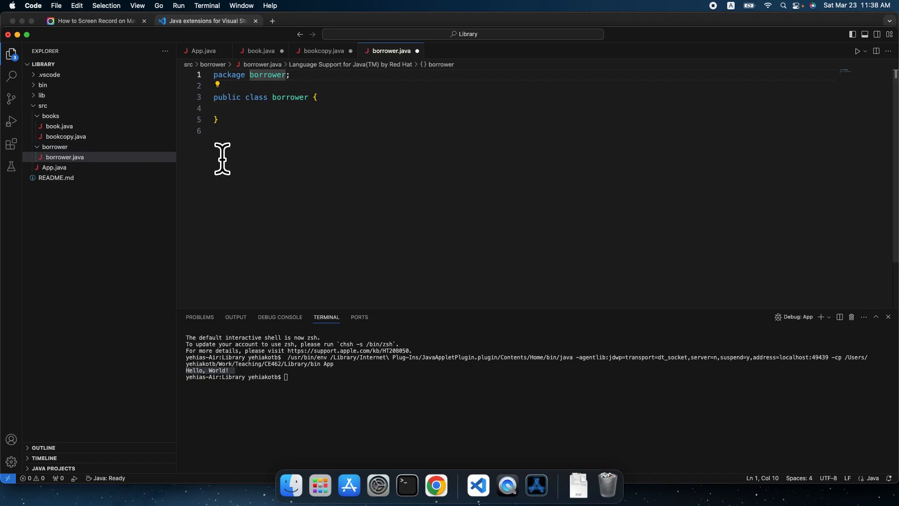
- Edit the class declaration in borrower.java so it reads public class Borrower
click(274, 96)
text(B)
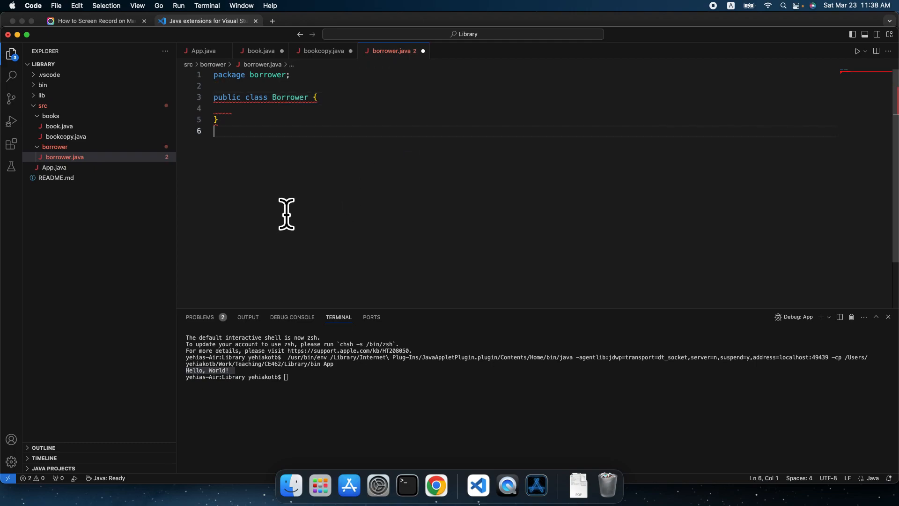
mouse_move(279, 109)
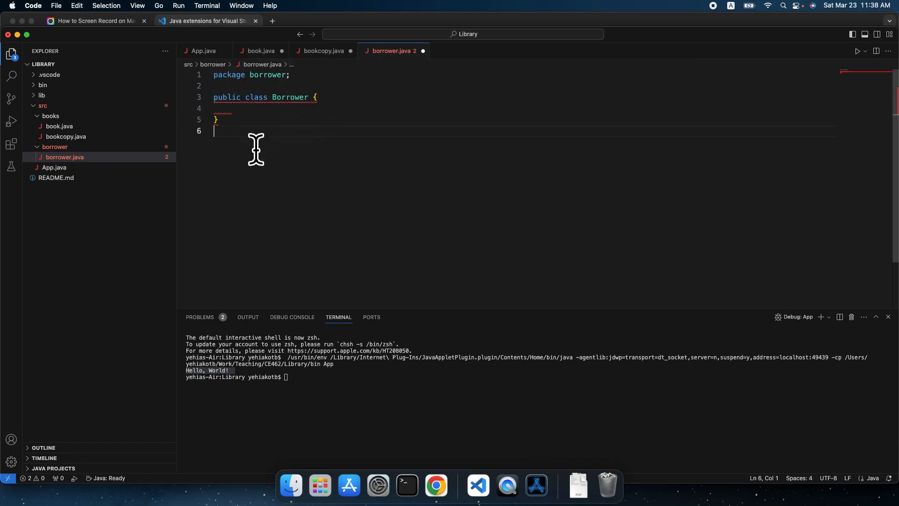
mouse_move(297, 121)
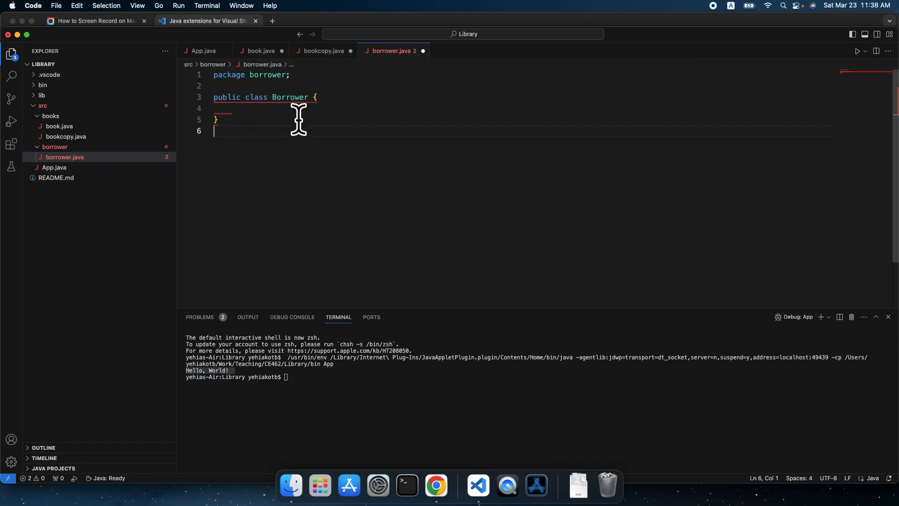
mouse_move(219, 189)
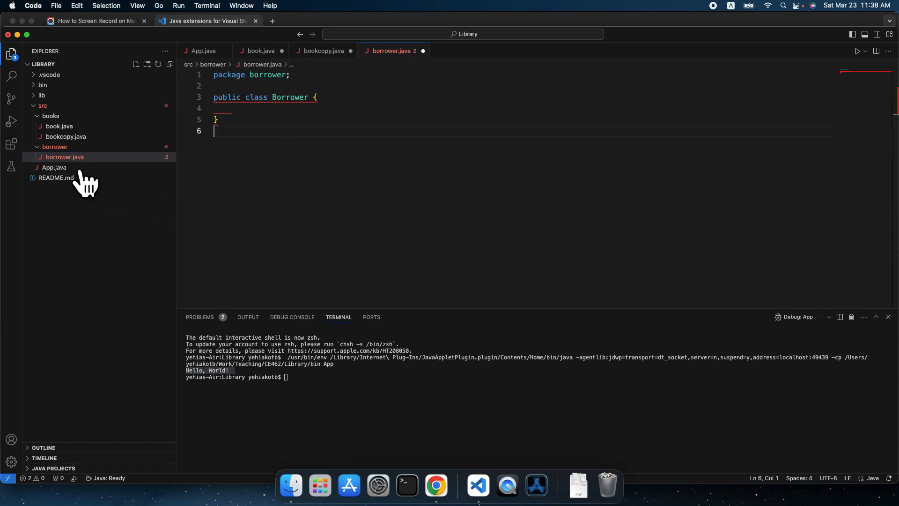
- Bring up the Explorer context menu for borrower.java to reach the Rename option
right_click(65, 157)
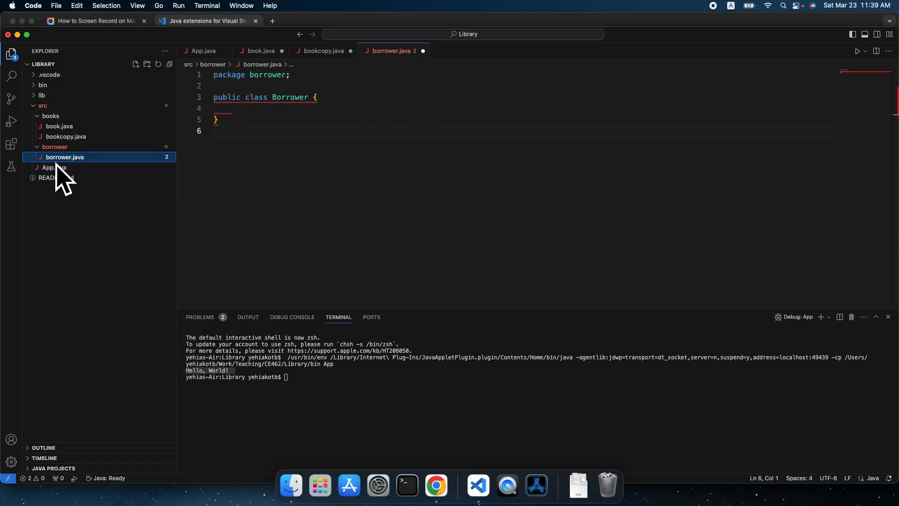
right_click(65, 157)
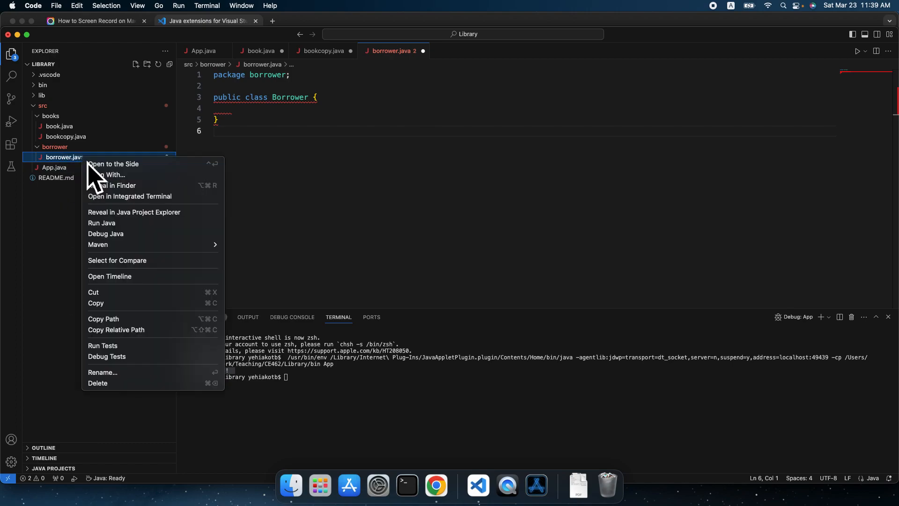
mouse_move(119, 240)
text(B)
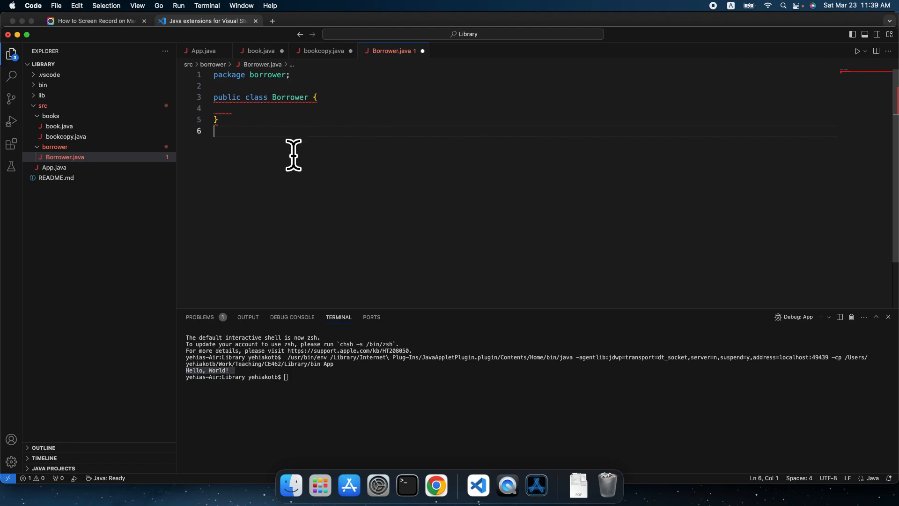
mouse_move(266, 96)
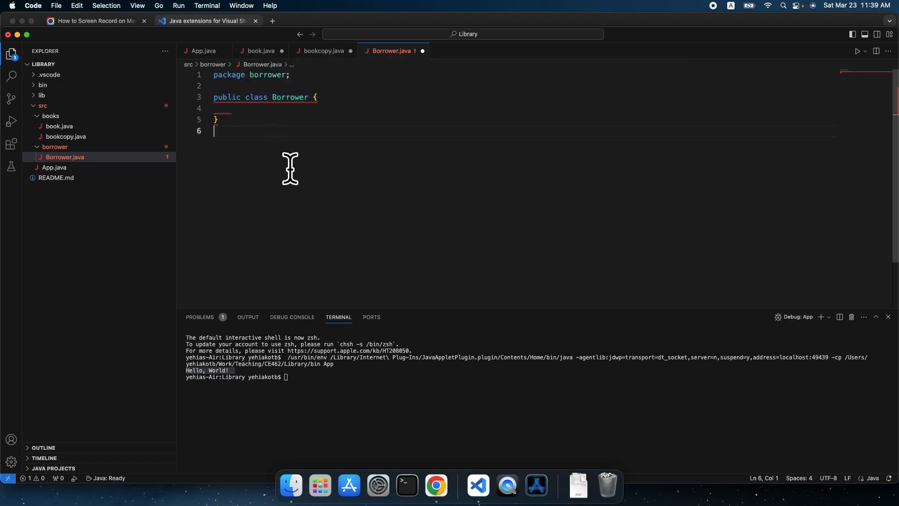
mouse_move(232, 183)
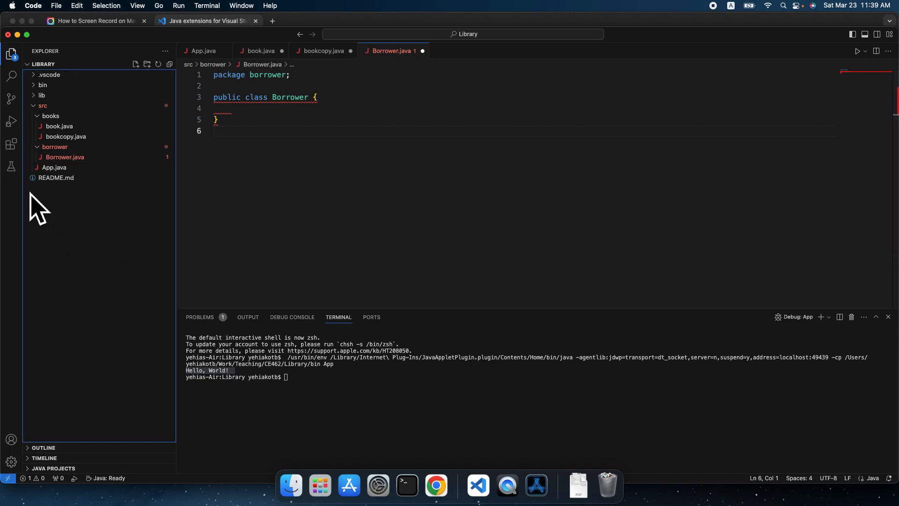
- Run the Library project from Run and Debug so the terminal prints Hello, World! again
click(11, 121)
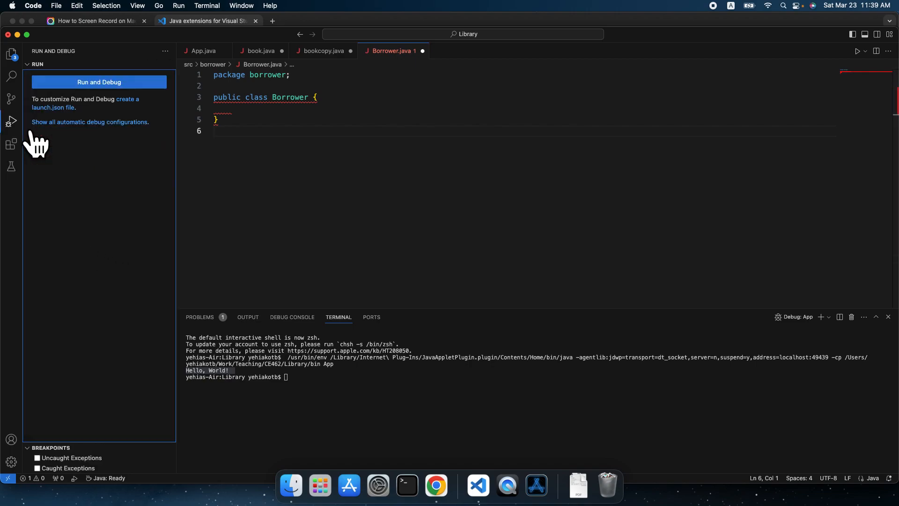
mouse_move(124, 106)
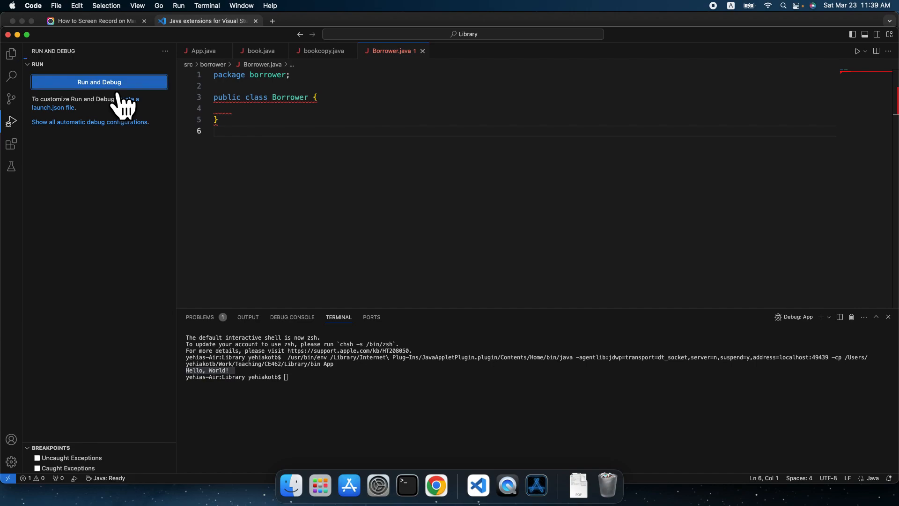
click(99, 83)
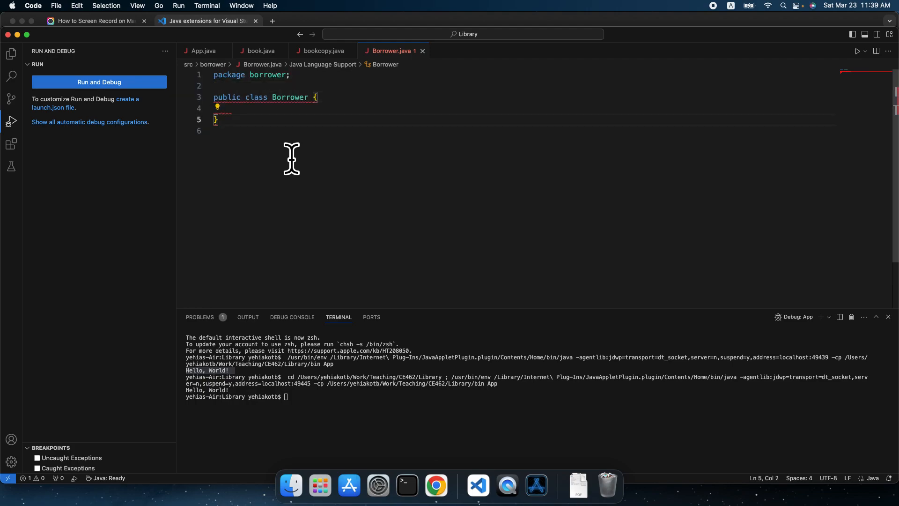
mouse_move(292, 96)
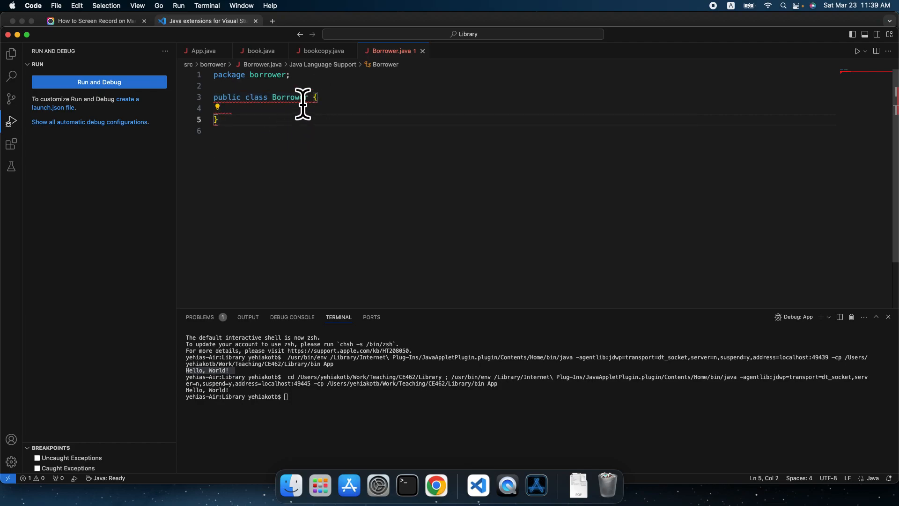
- Change the class name Borrower to lowercase borrower, then return to the Explorer file tree
double_click(290, 96)
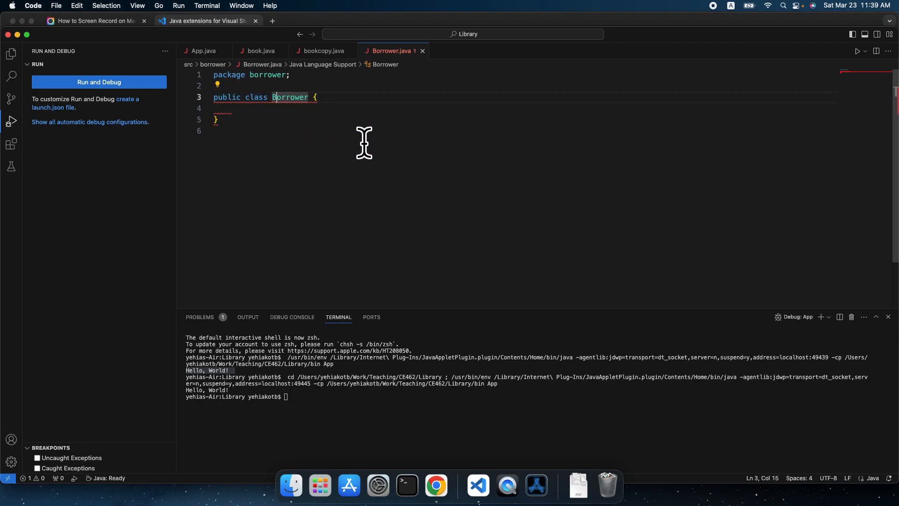
key(Backspace)
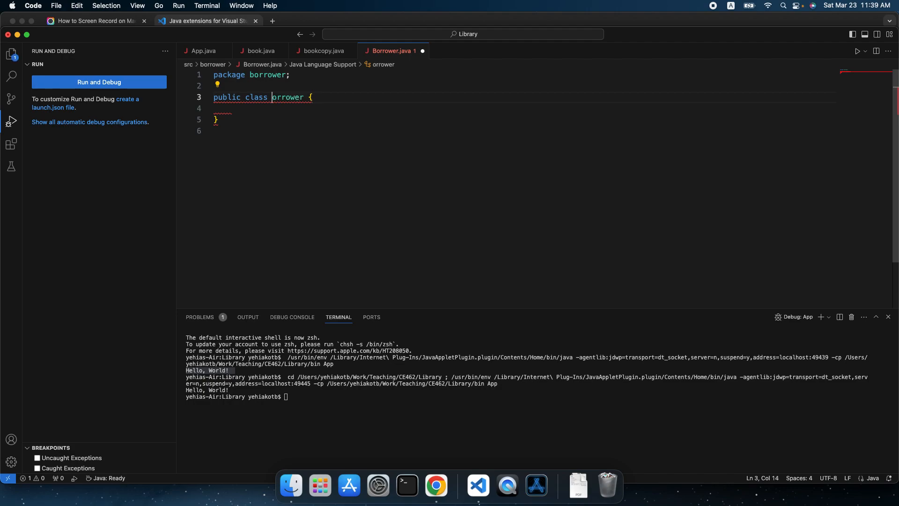
text(b)
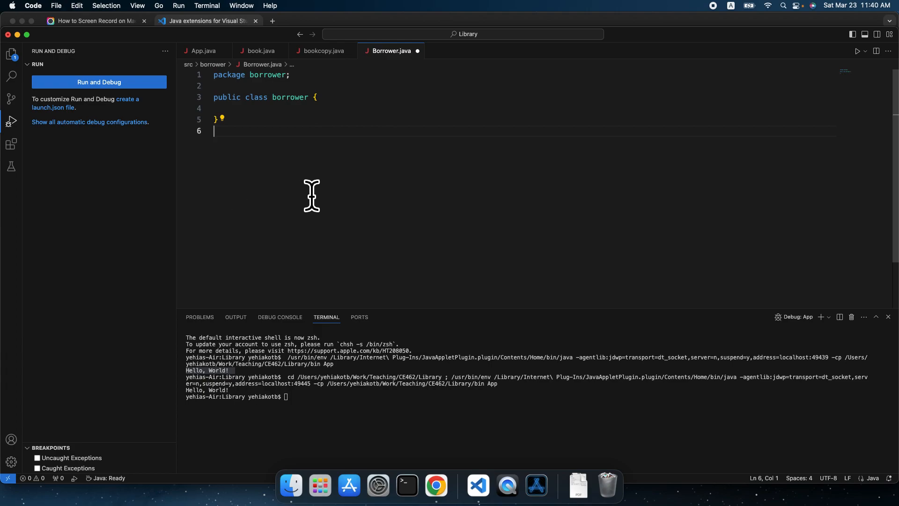
mouse_move(125, 184)
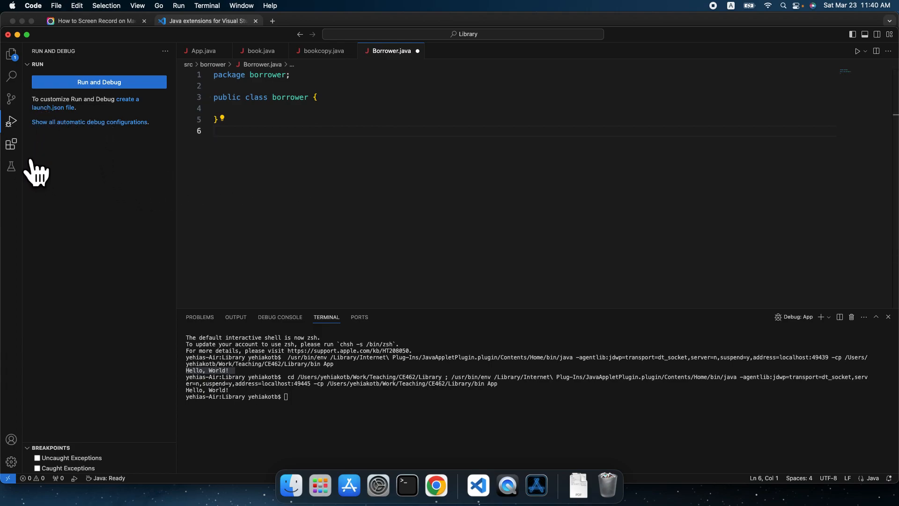
click(11, 145)
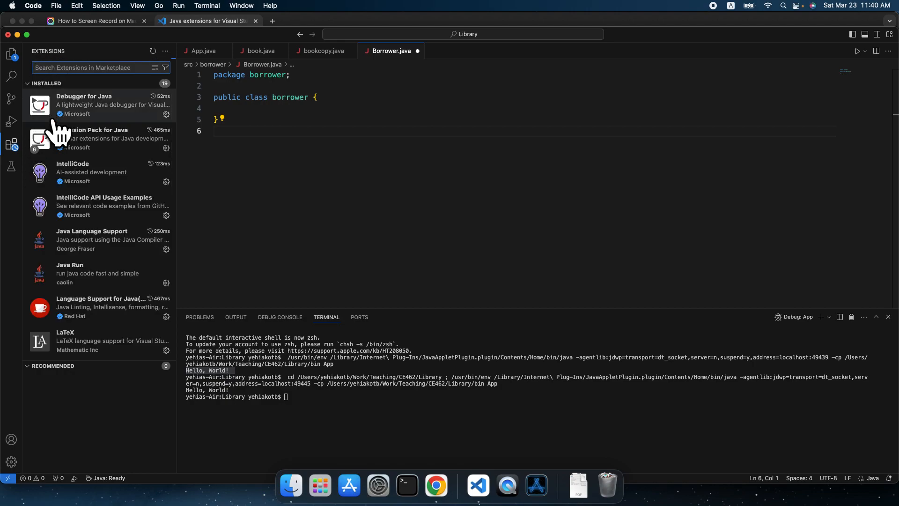
click(12, 54)
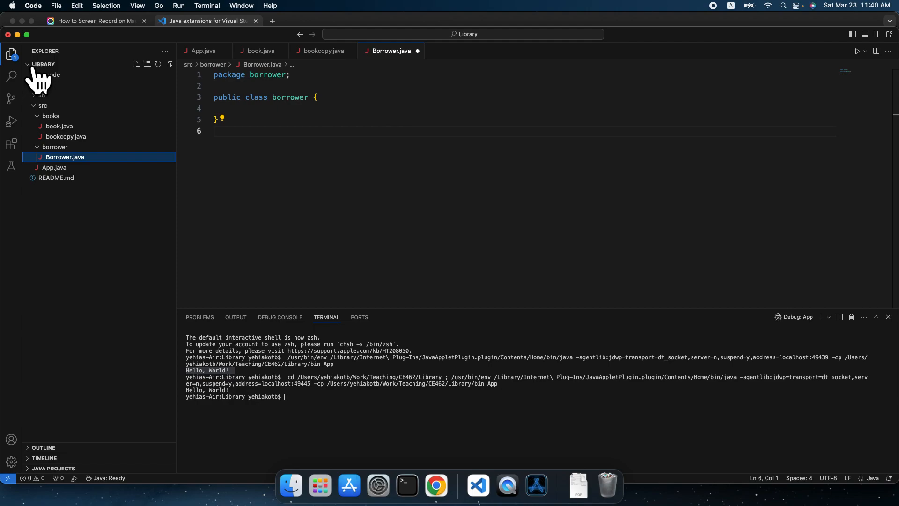
- Rename Borrower.java to borrower.java, accept the refactoring changes and restore the brace on line 3
right_click(65, 157)
text(b)
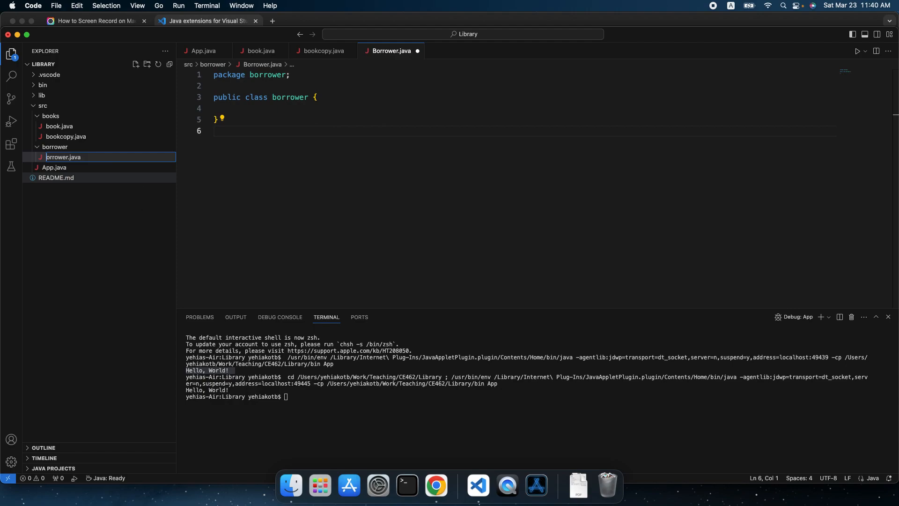
mouse_move(56, 177)
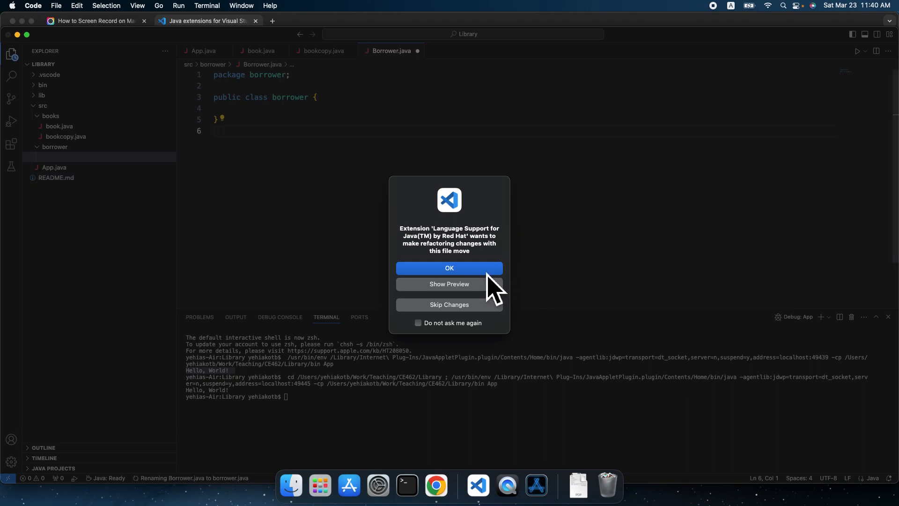
click(449, 268)
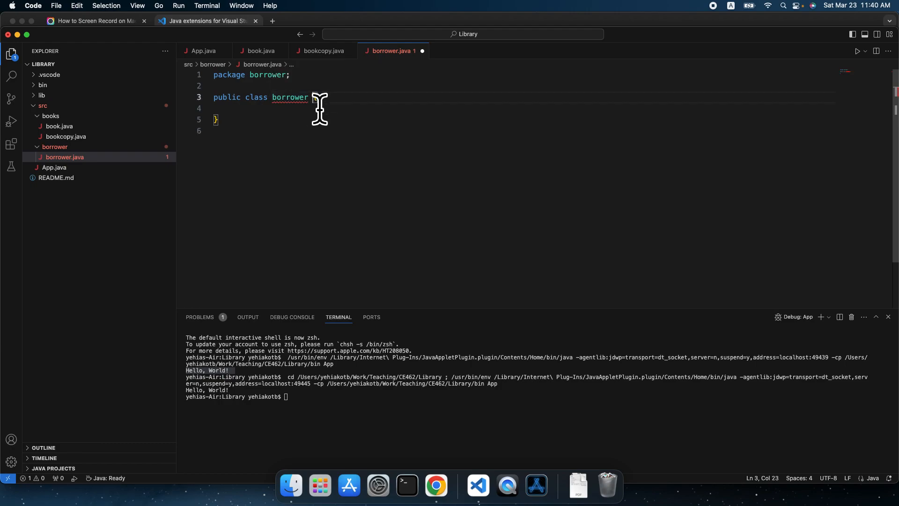
text({)
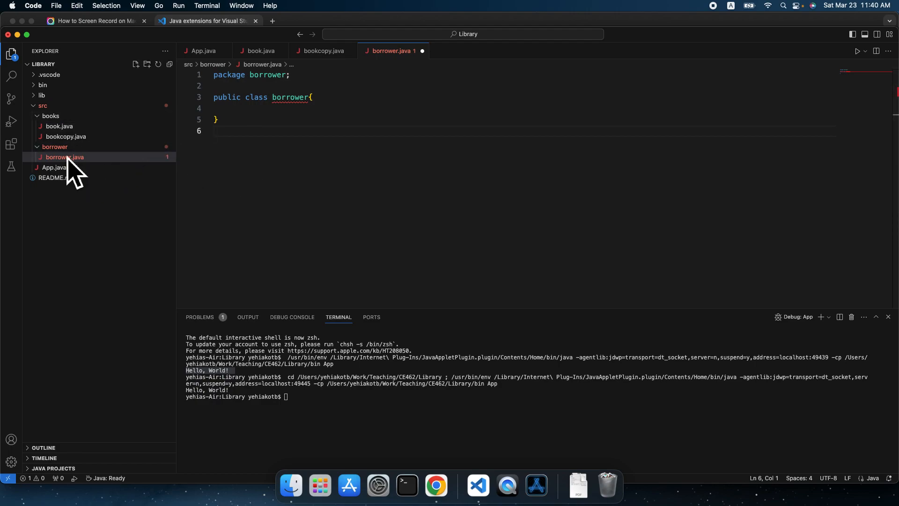
click(64, 156)
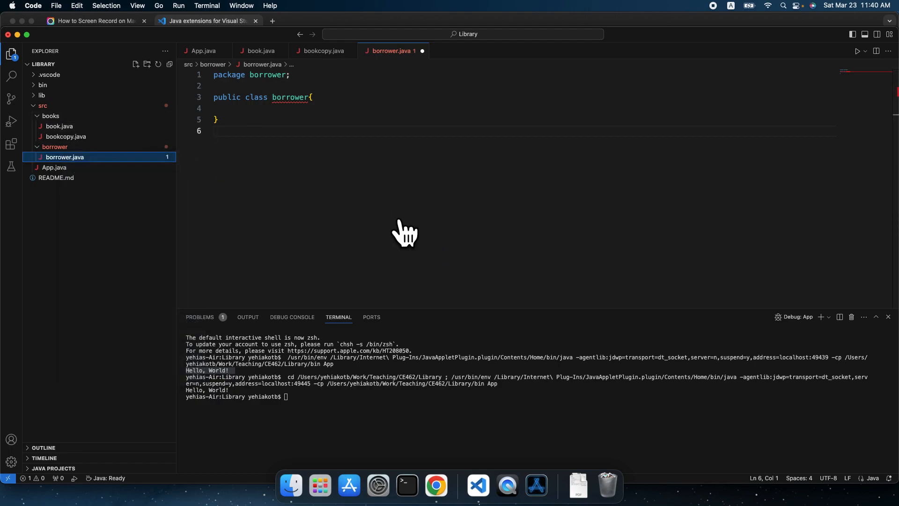
mouse_move(369, 206)
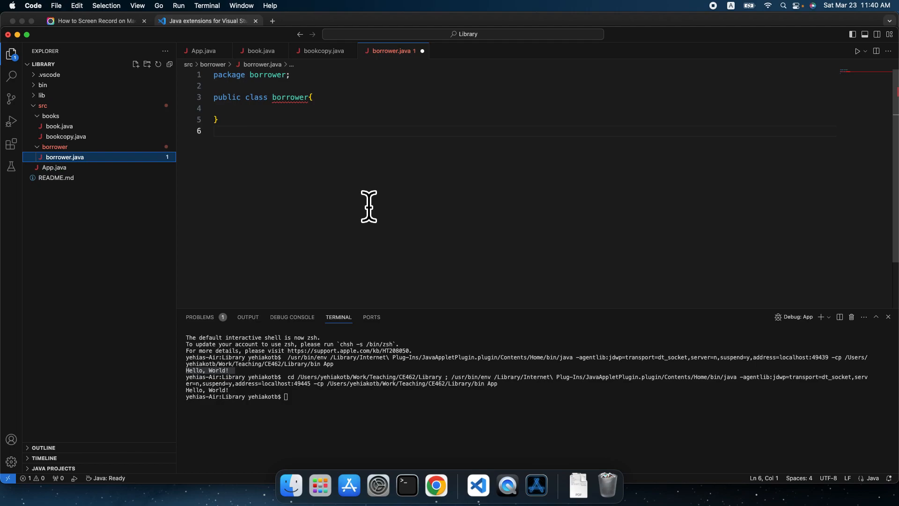